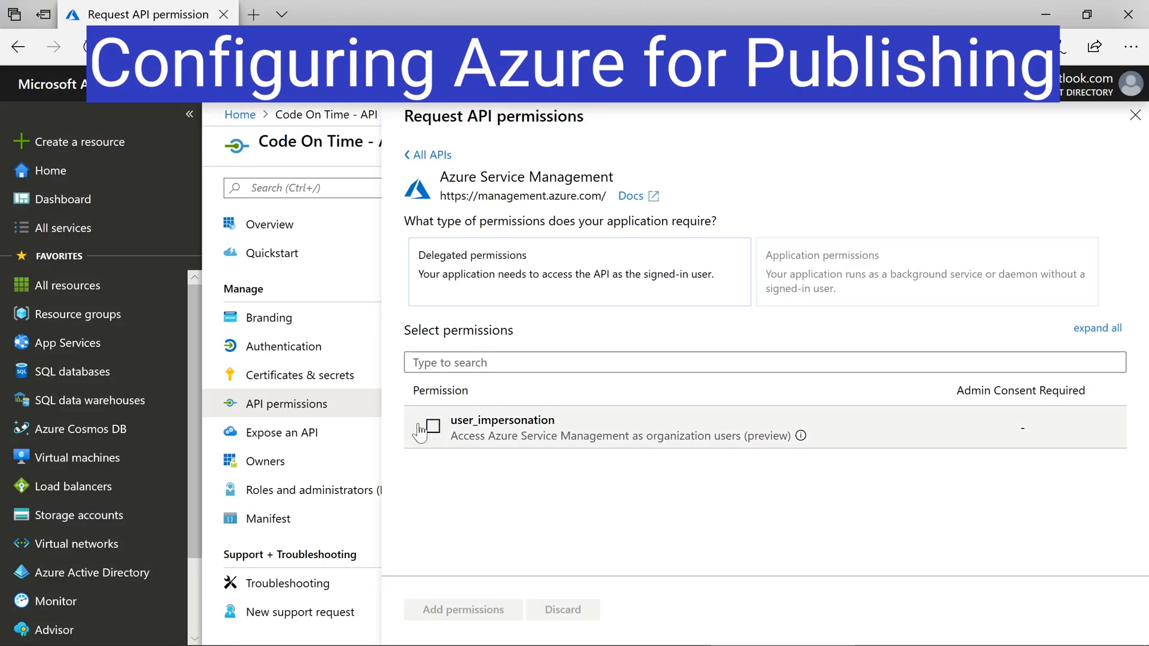
Add the user_impersonation permission for Azure Service Management, then complete the Code On Time Azure sign-in.
click(432, 427)
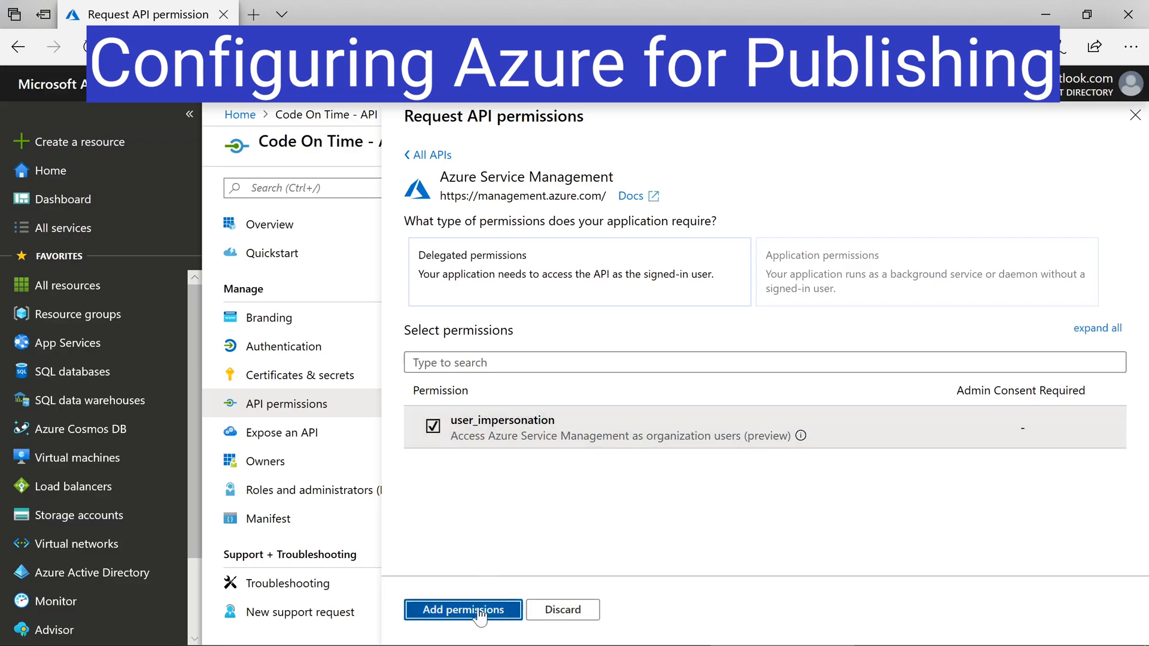
click(462, 609)
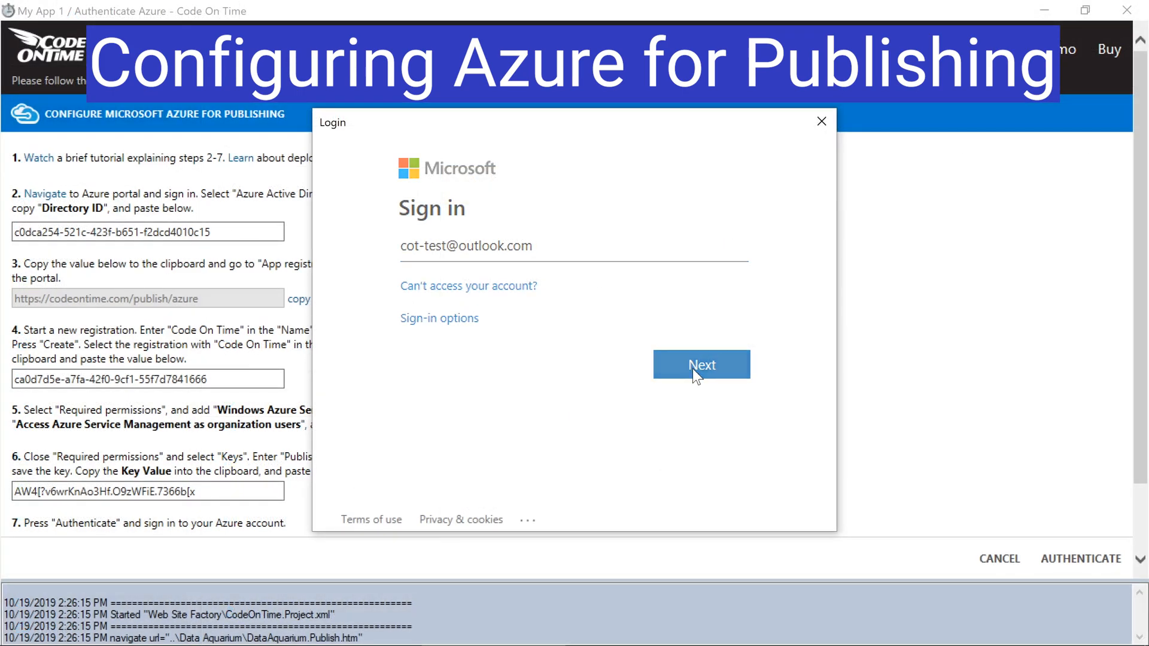
click(700, 365)
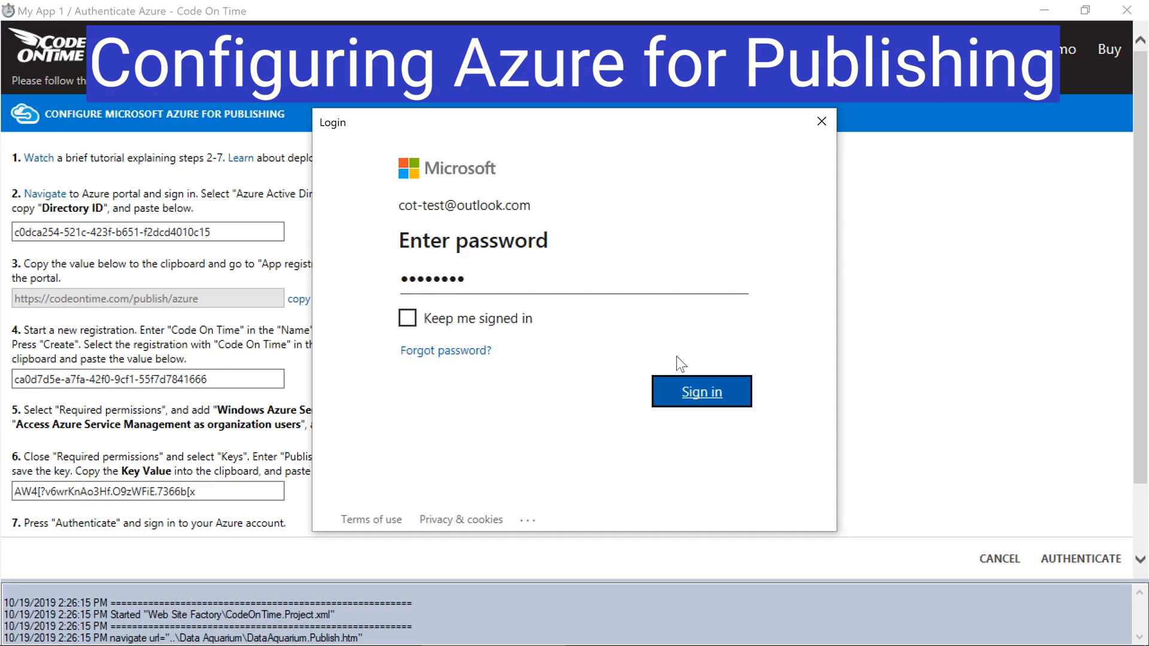
click(700, 391)
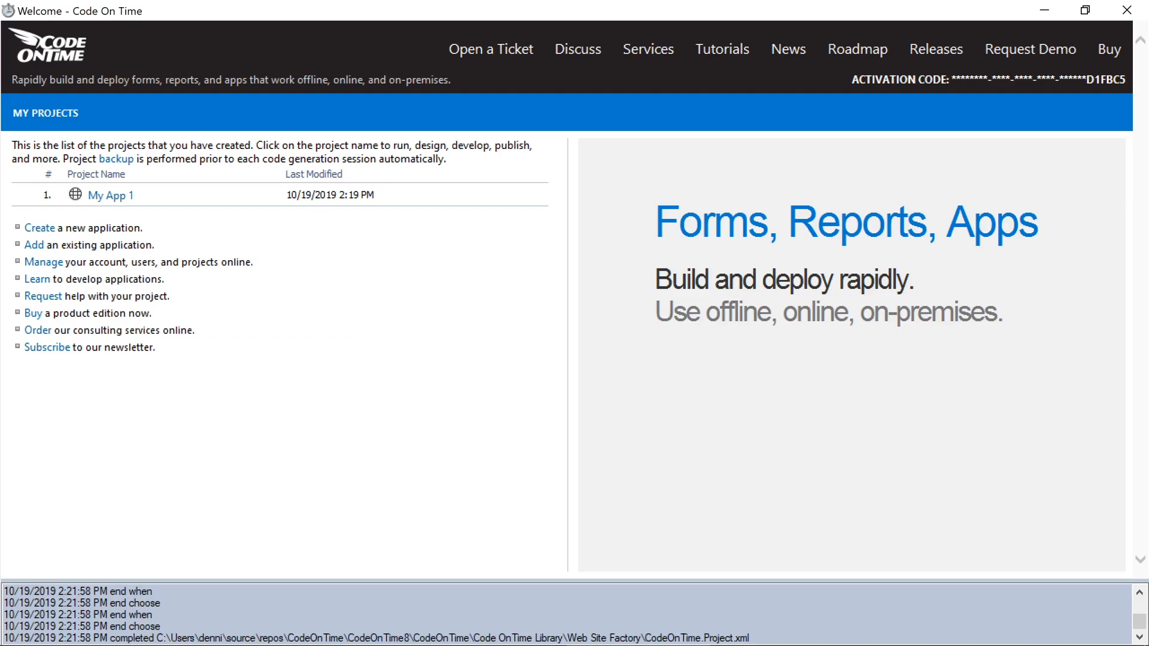
Choose Publish to Azure for project My App 1 to reach the Azure configuration form.
click(110, 194)
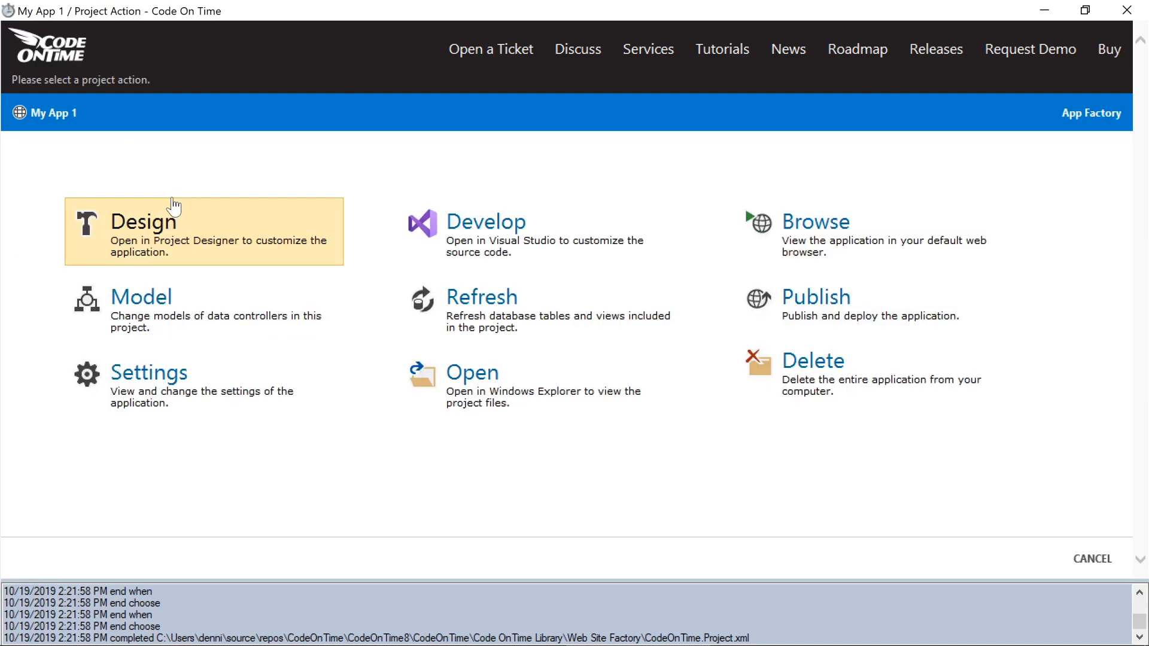
mouse_move(763, 304)
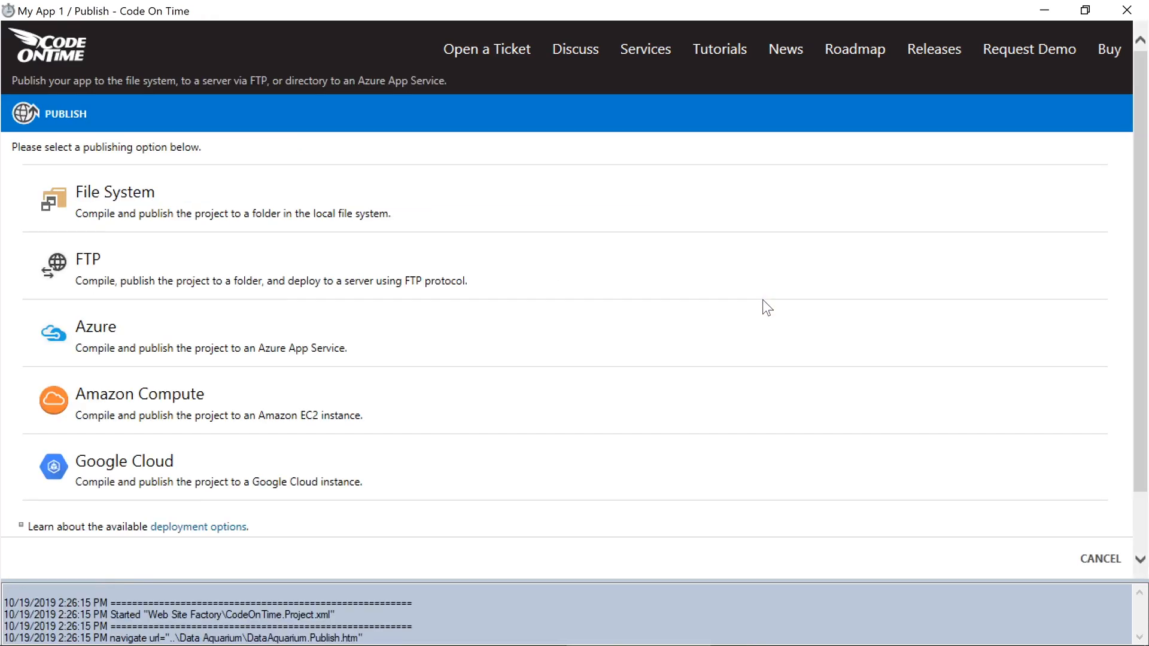
mouse_move(550, 343)
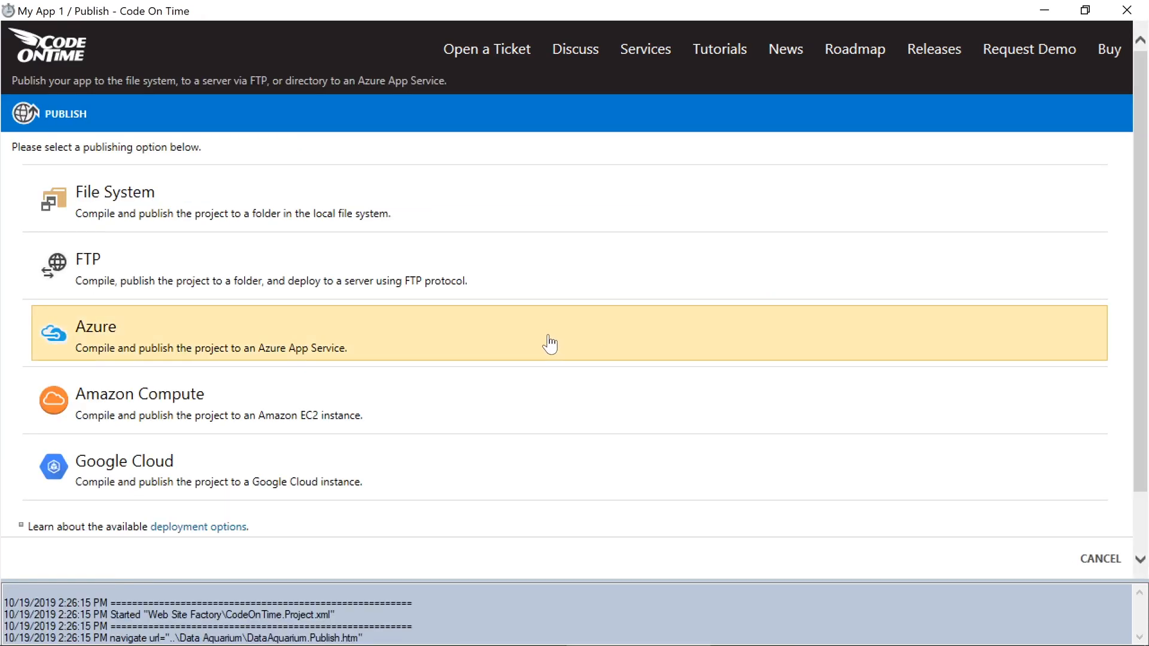
click(549, 332)
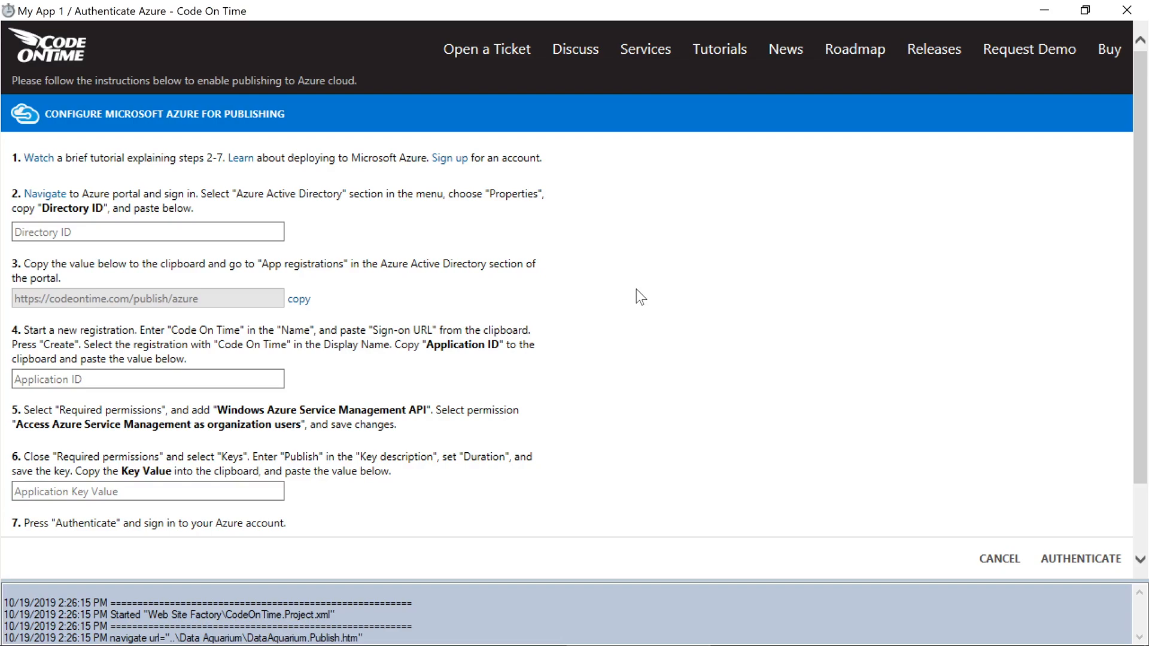
mouse_move(45, 194)
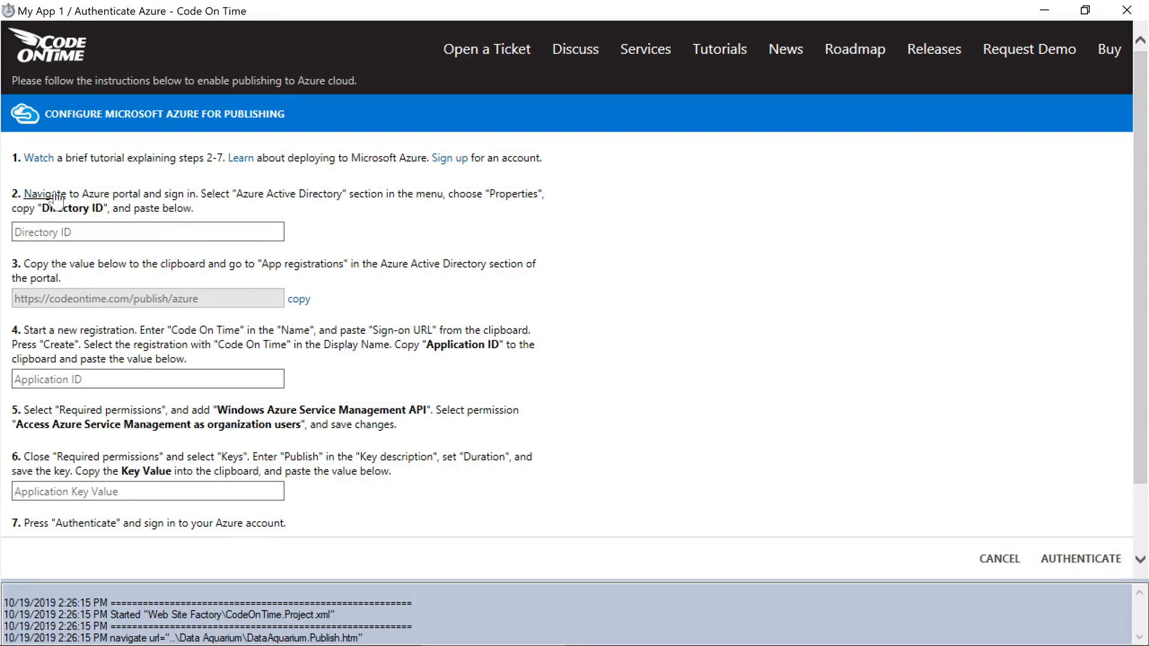
click(1080, 559)
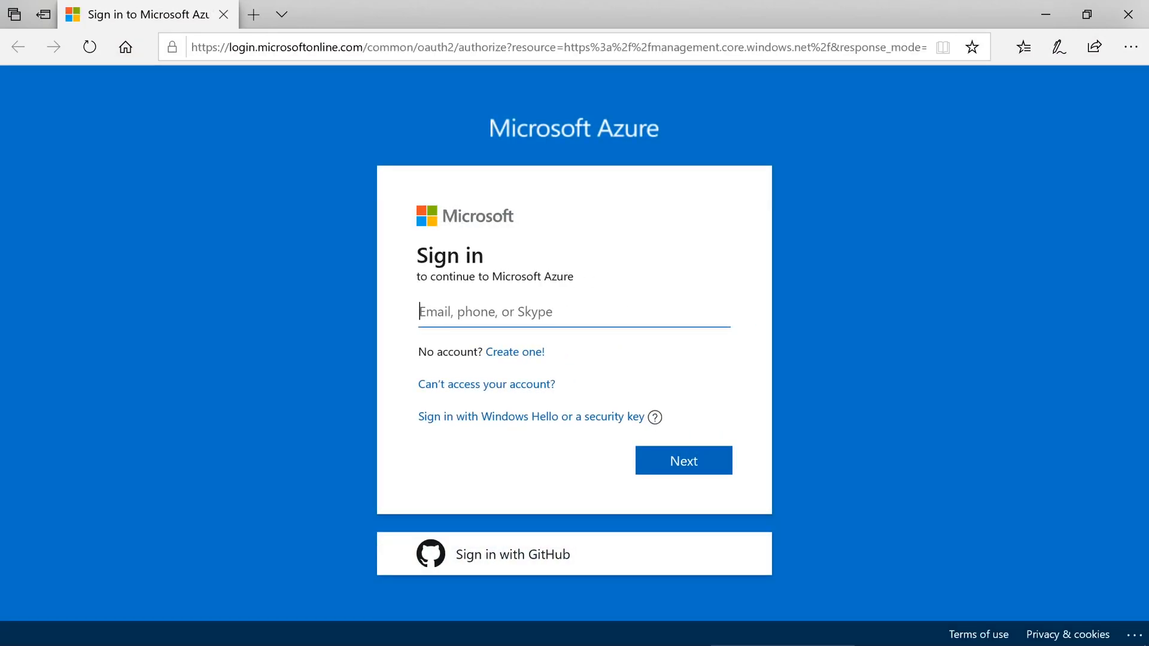
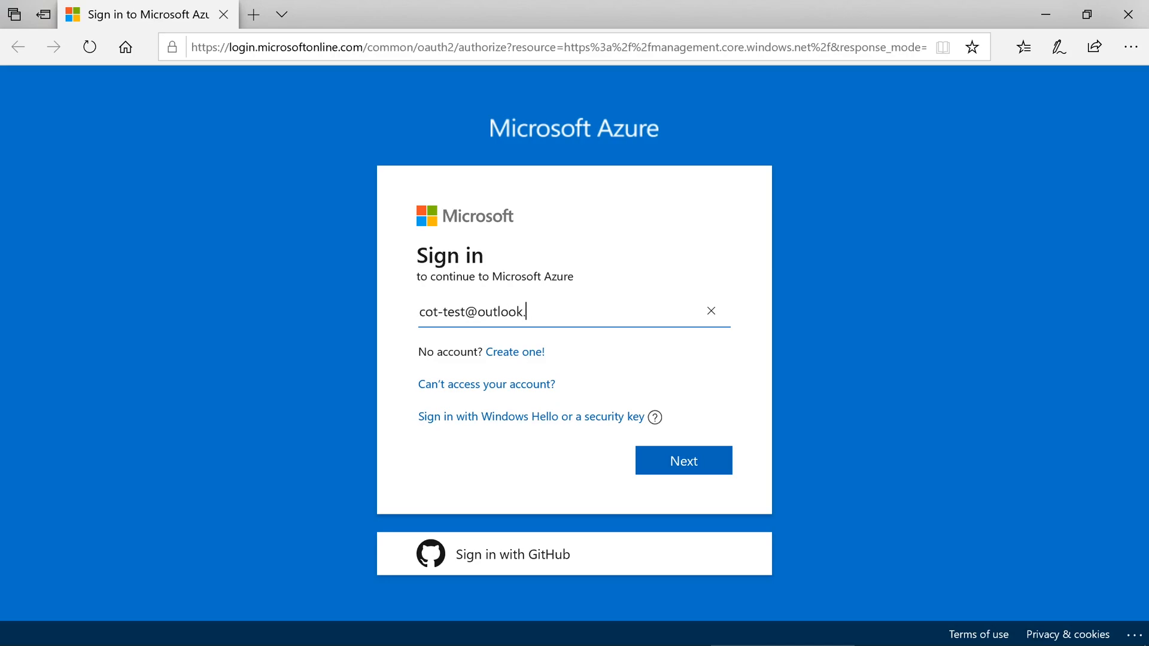
click(681, 460)
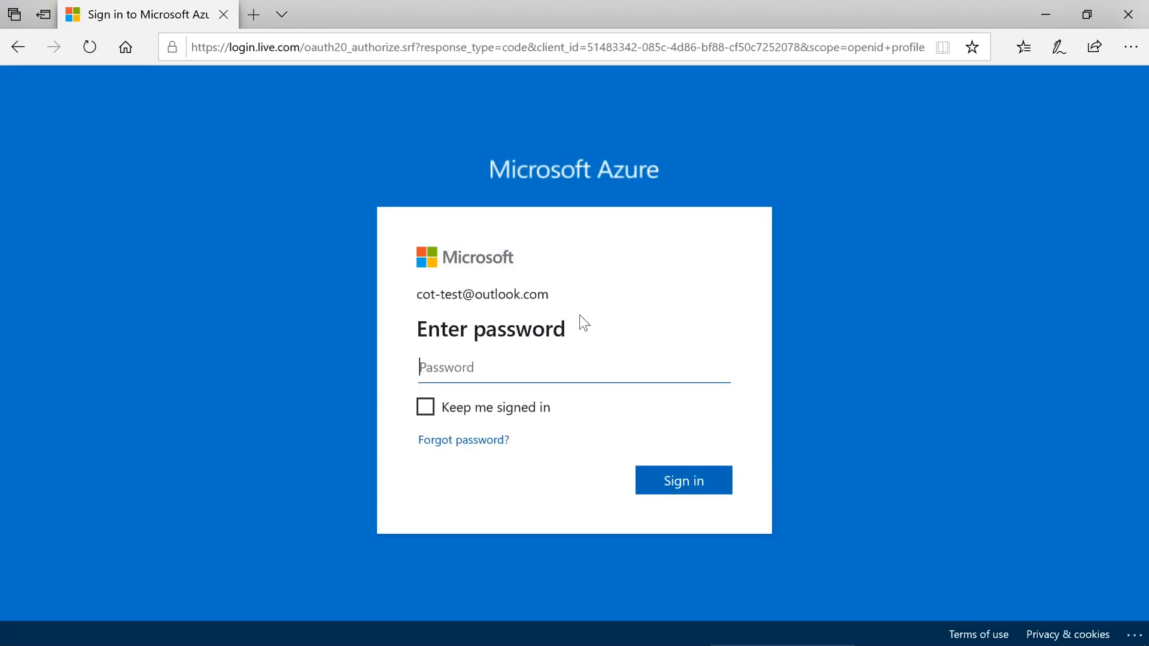
click(682, 480)
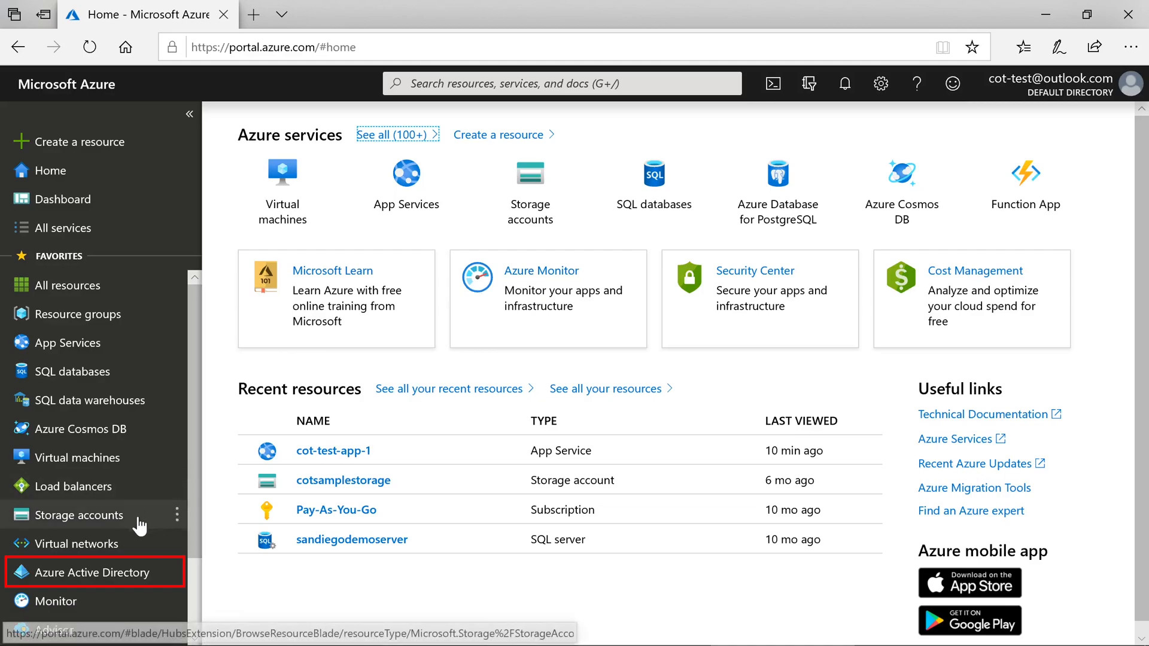
Copy the Directory ID from the Azure Active Directory Properties page.
click(93, 572)
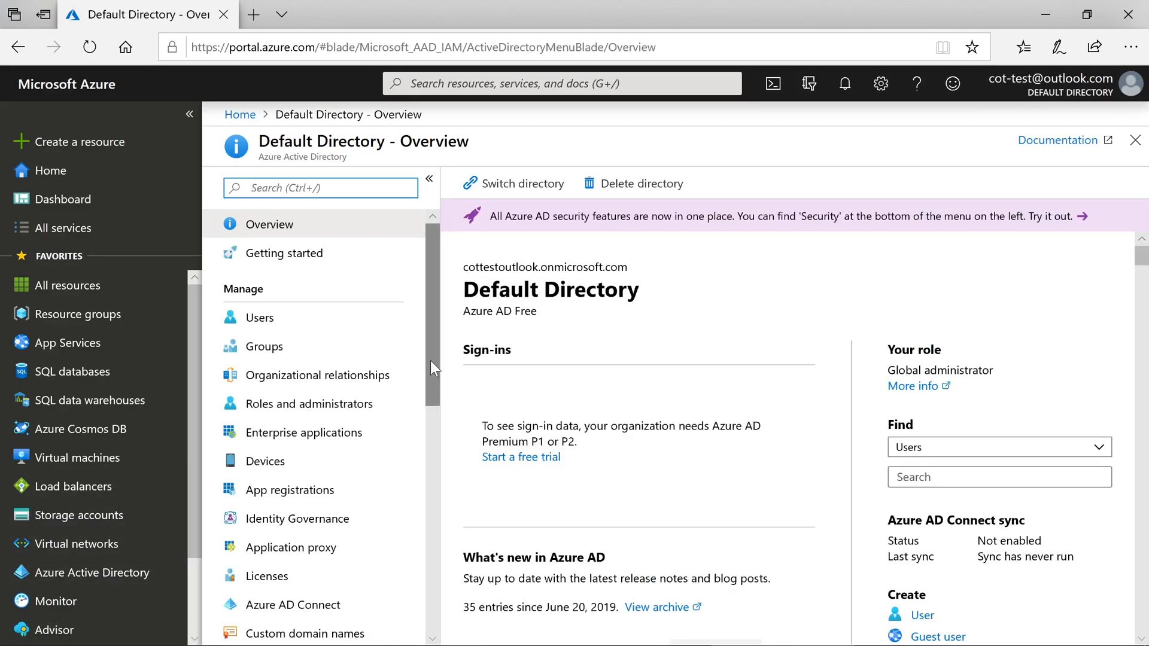
scroll(down, 3)
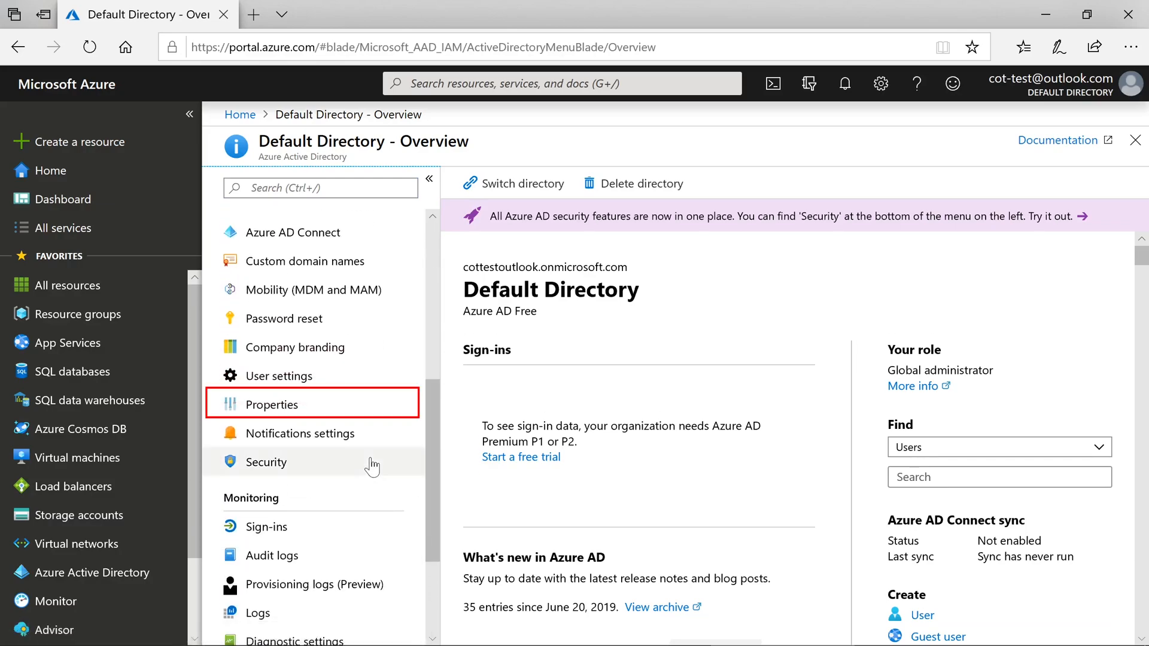
click(271, 405)
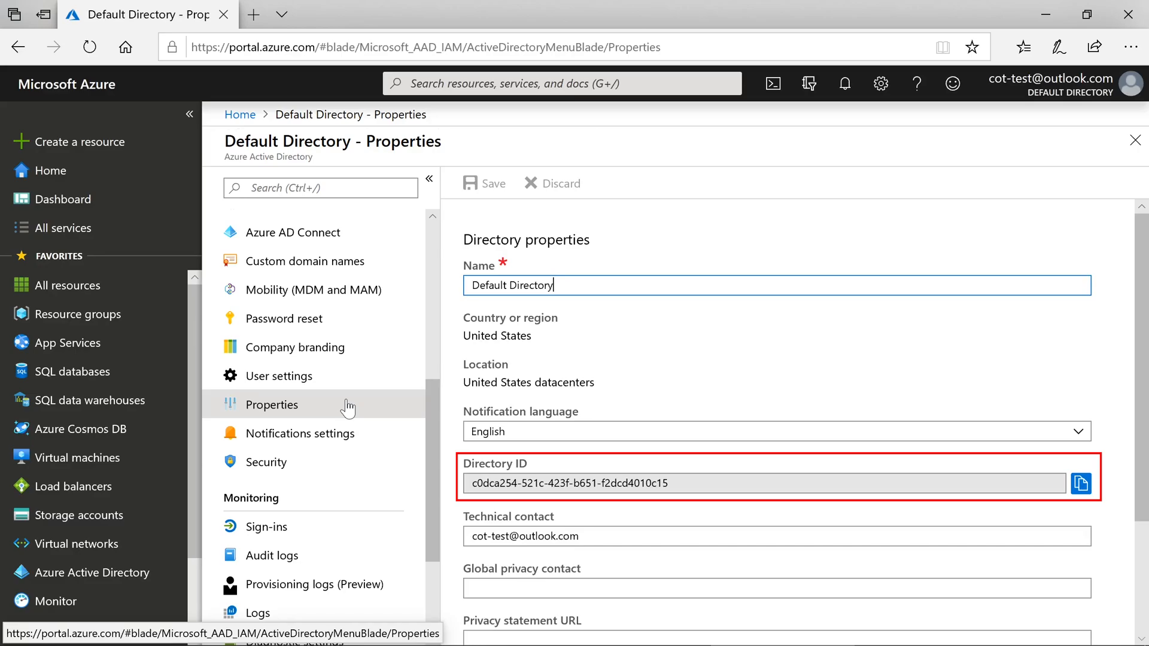
click(1080, 482)
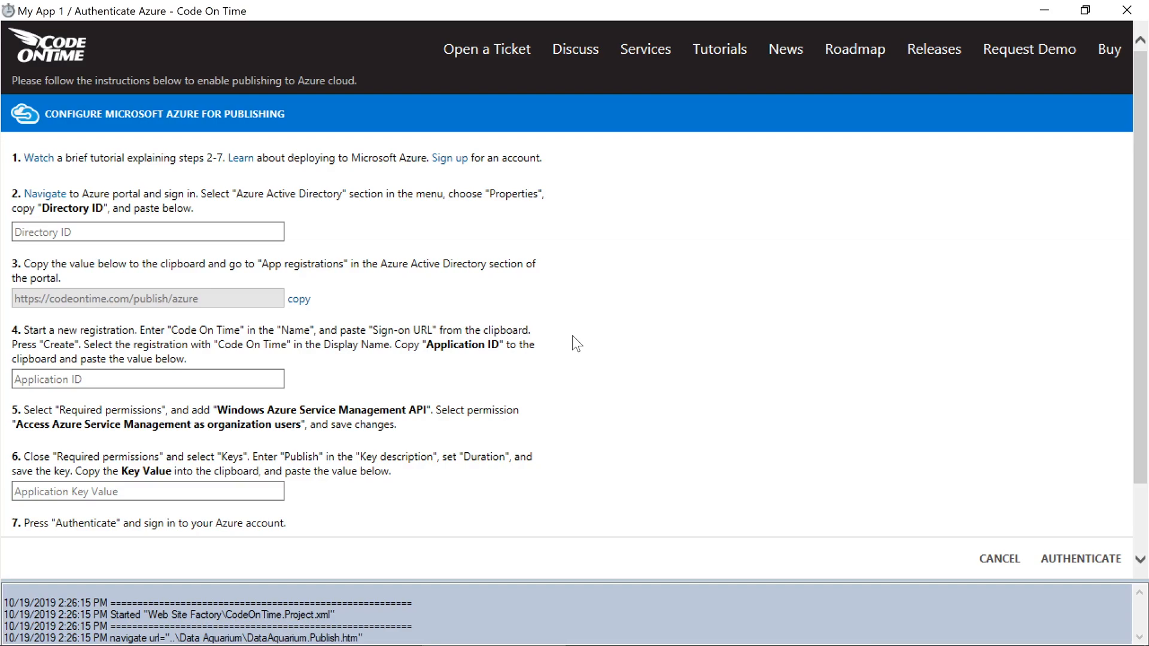
Enter Directory ID c0dca254-521c-423f-b651-f2dcd4010c15 in the publishing form.
text(c0dca254-521c-423f-b651-f2dcd4010c15)
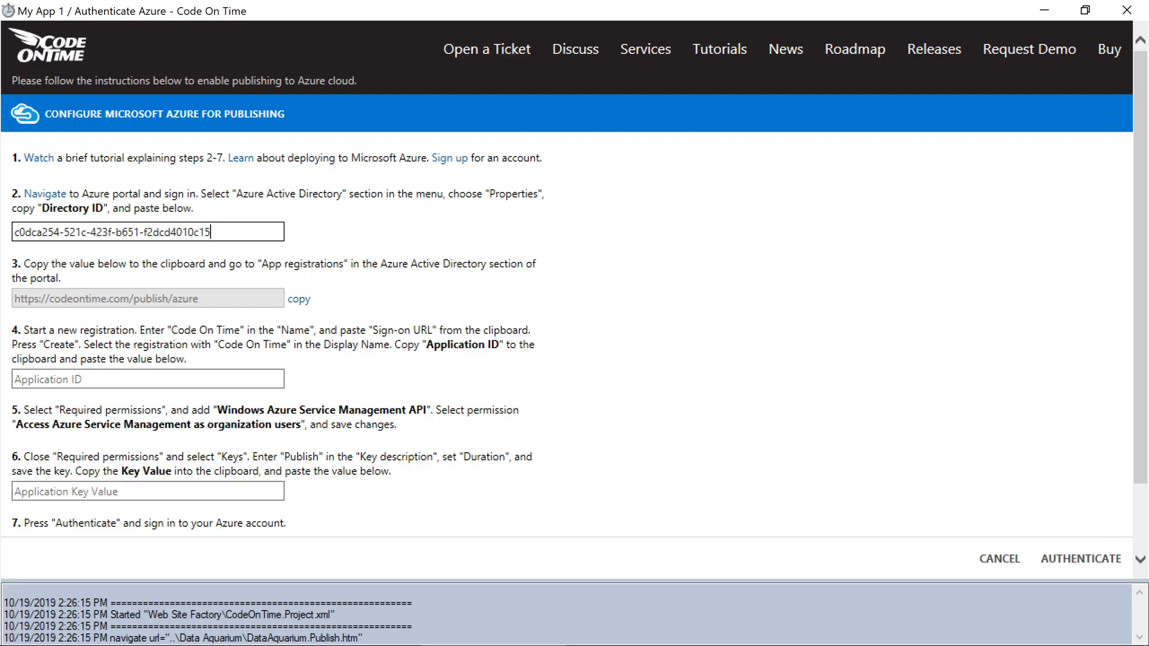
mouse_move(662, 367)
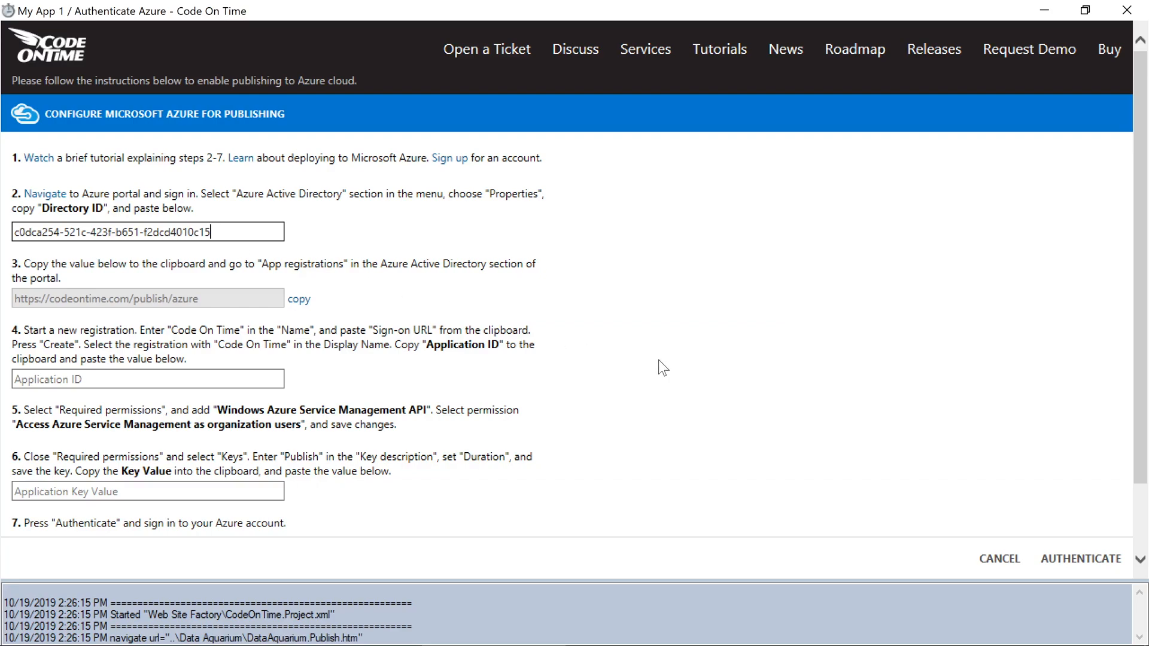
mouse_move(581, 356)
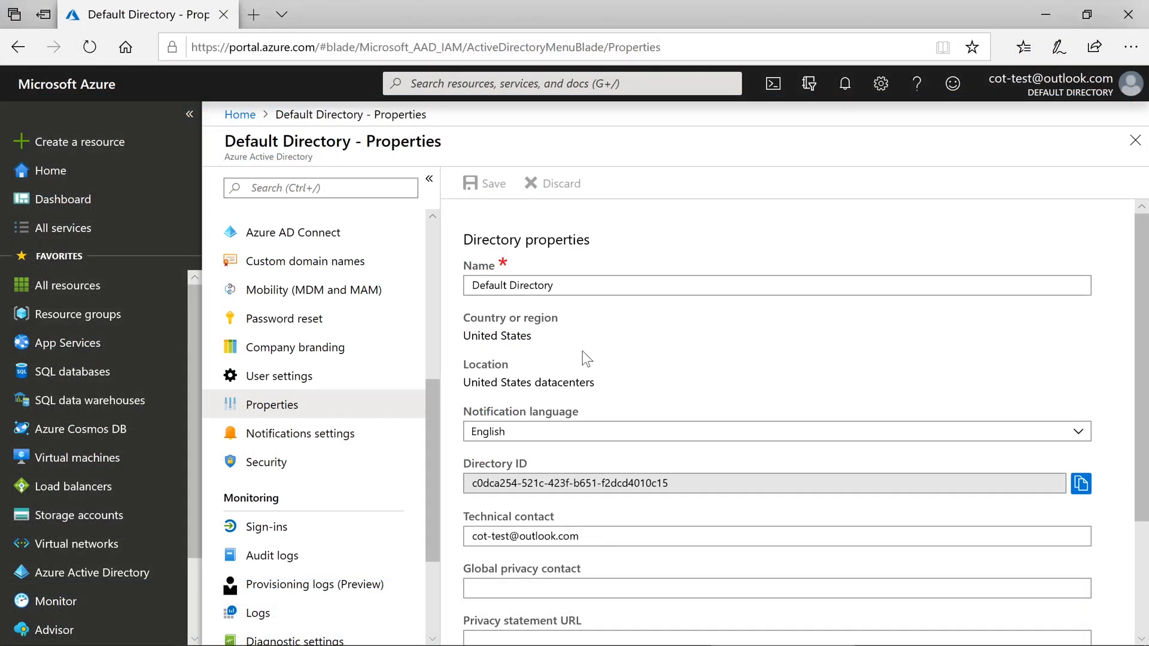
mouse_move(445, 417)
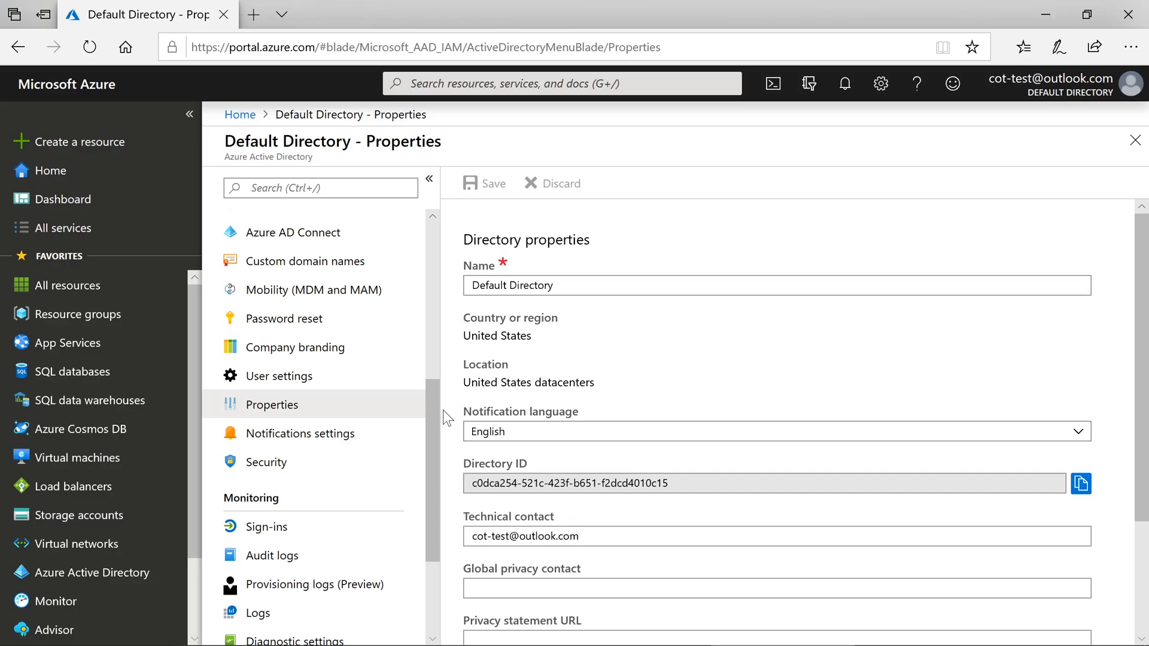
Register a new single-tenant app named Code On Time from App registrations.
scroll(up, 3)
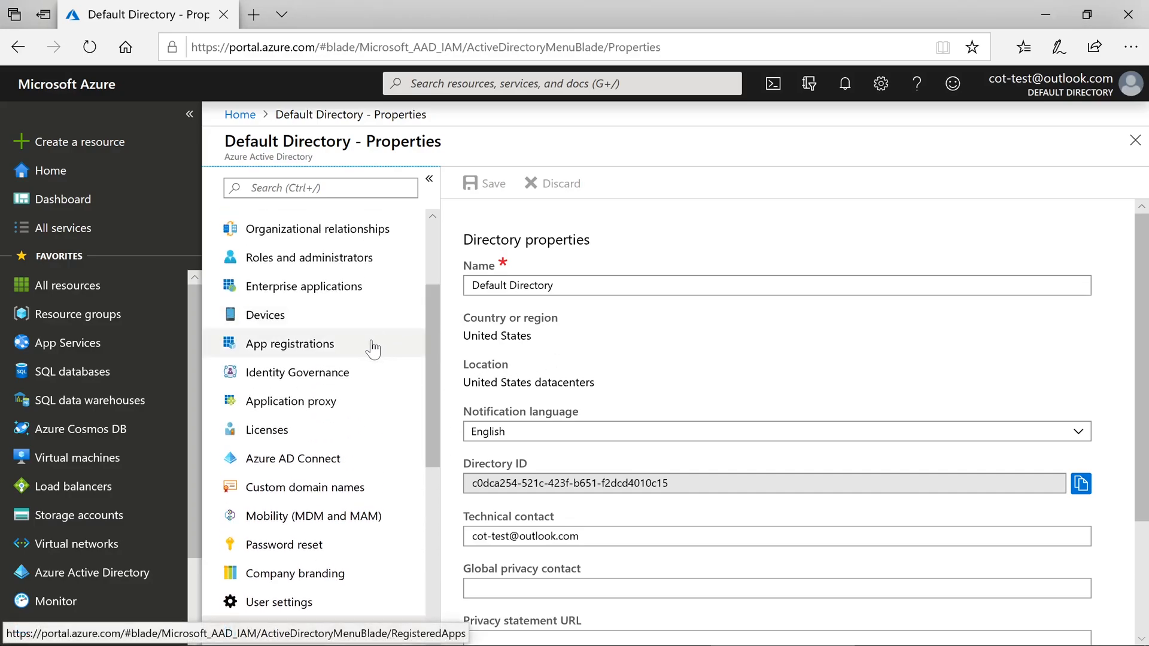
click(290, 344)
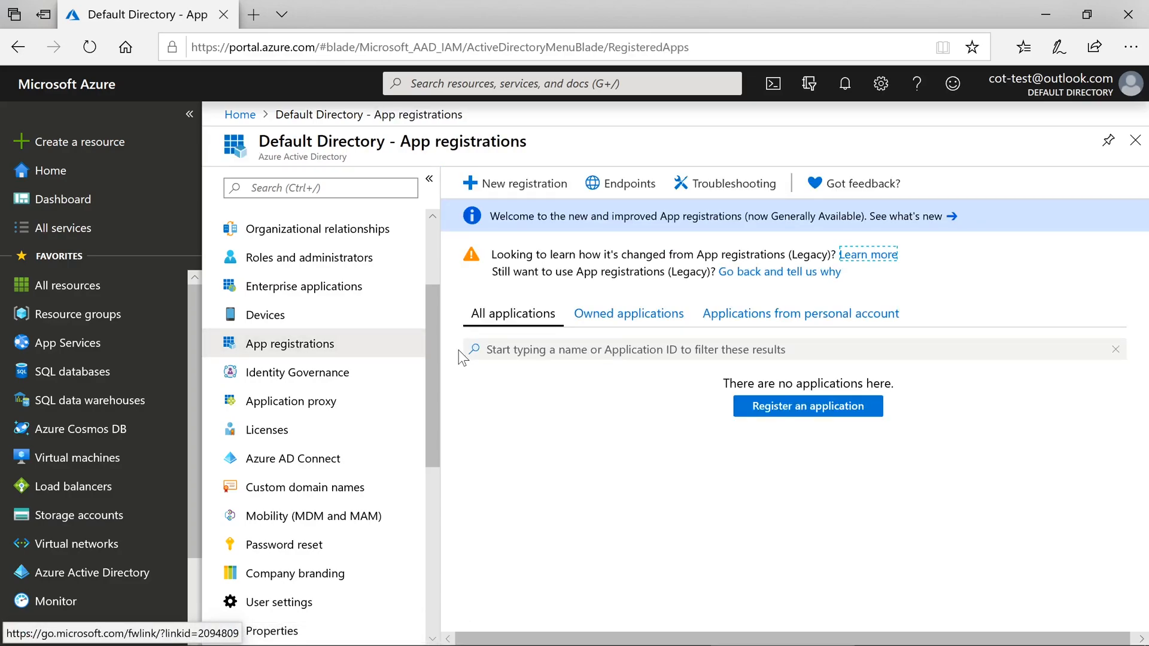
click(806, 405)
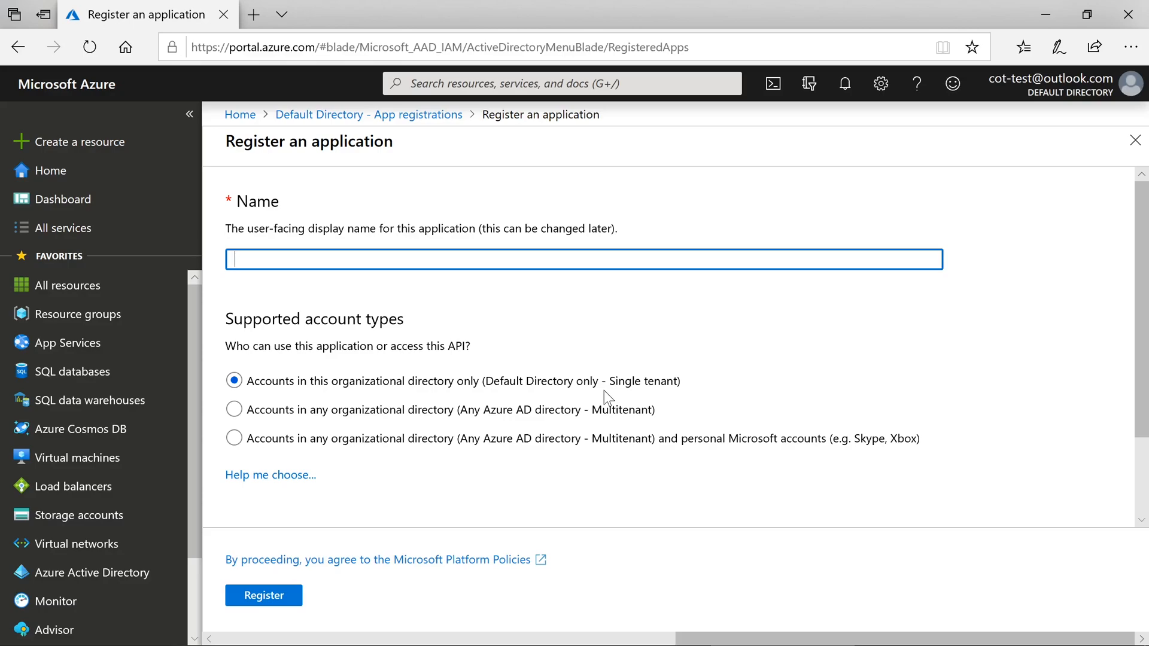
text(Code On Time)
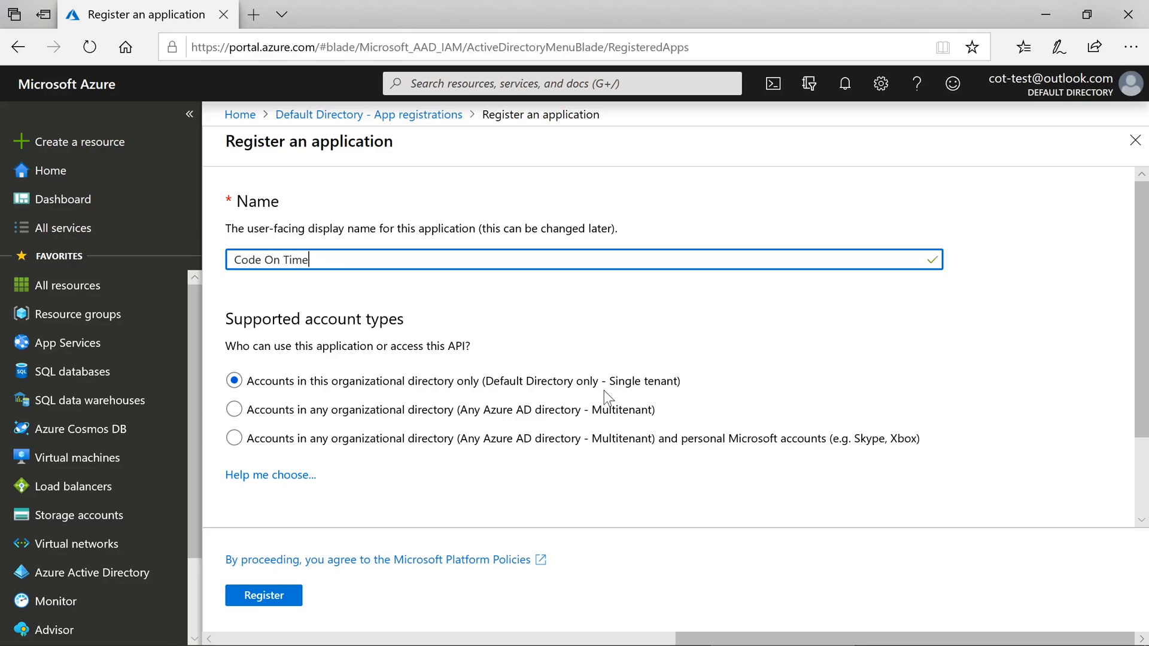
click(263, 595)
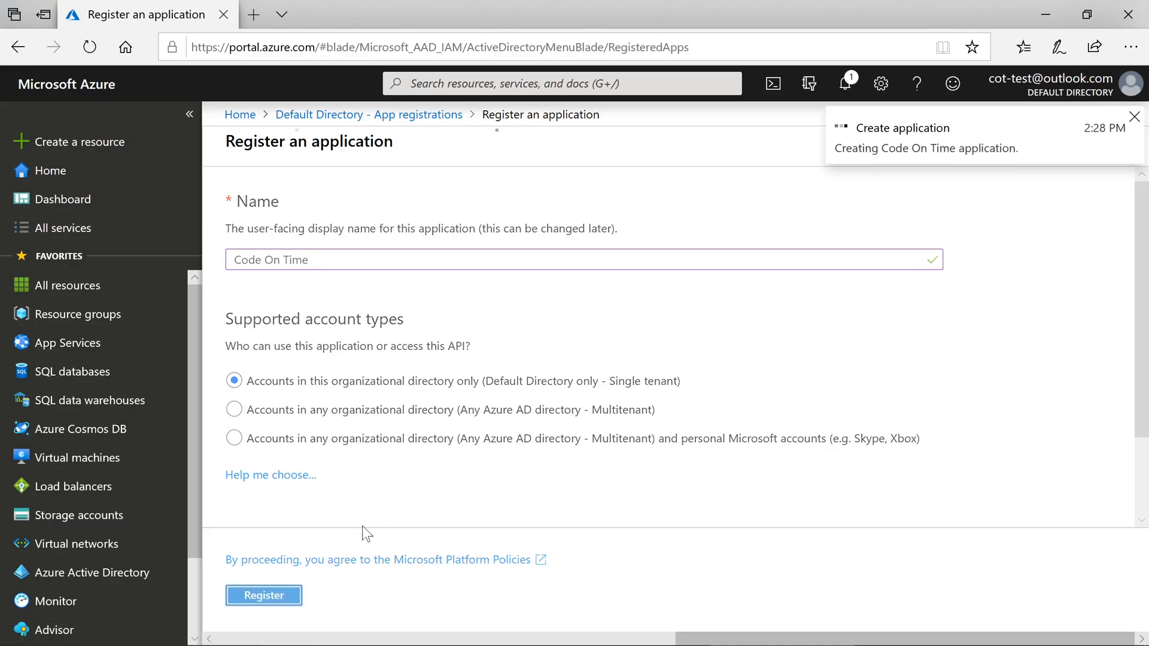
click(263, 595)
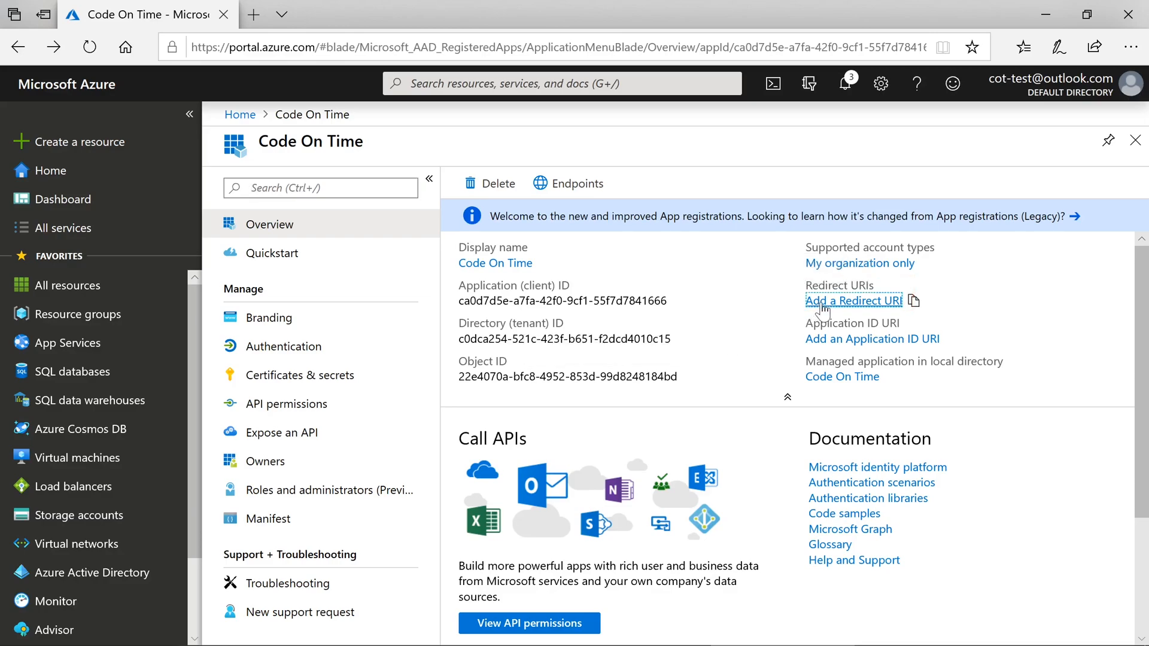
click(853, 301)
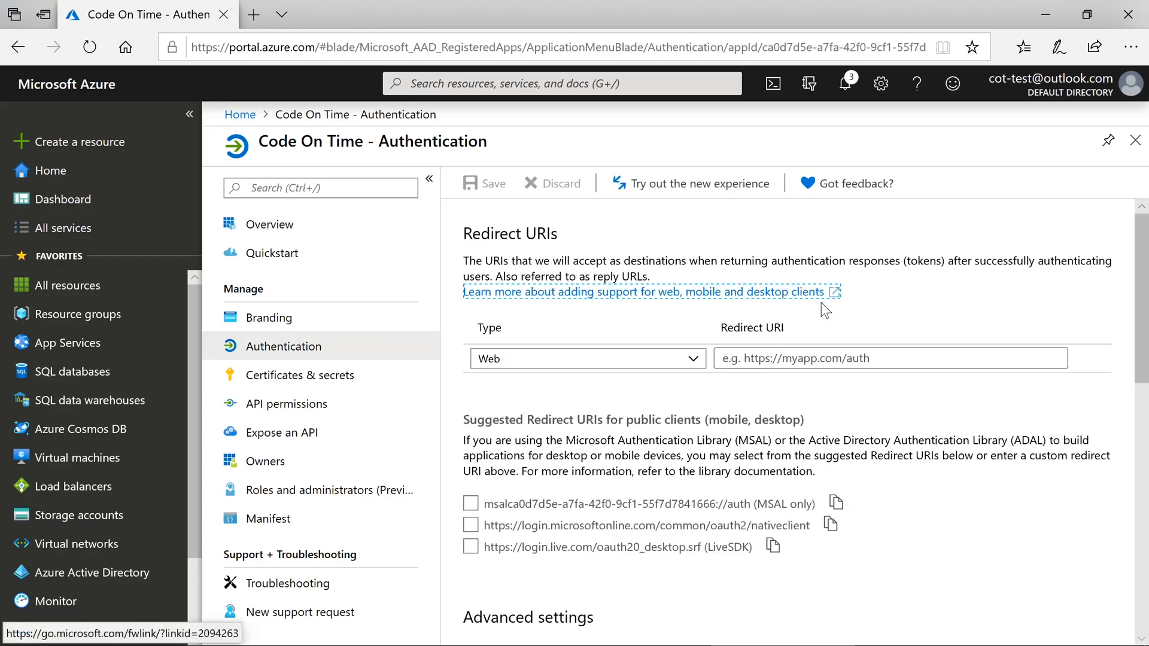
click(889, 358)
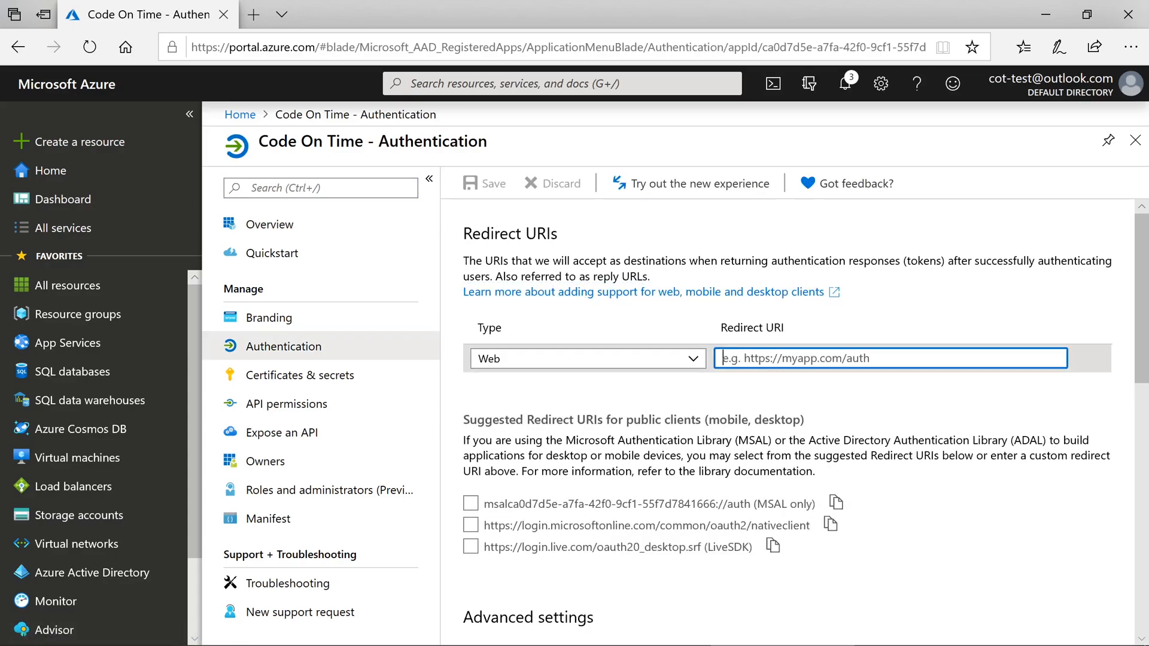
mouse_move(838, 393)
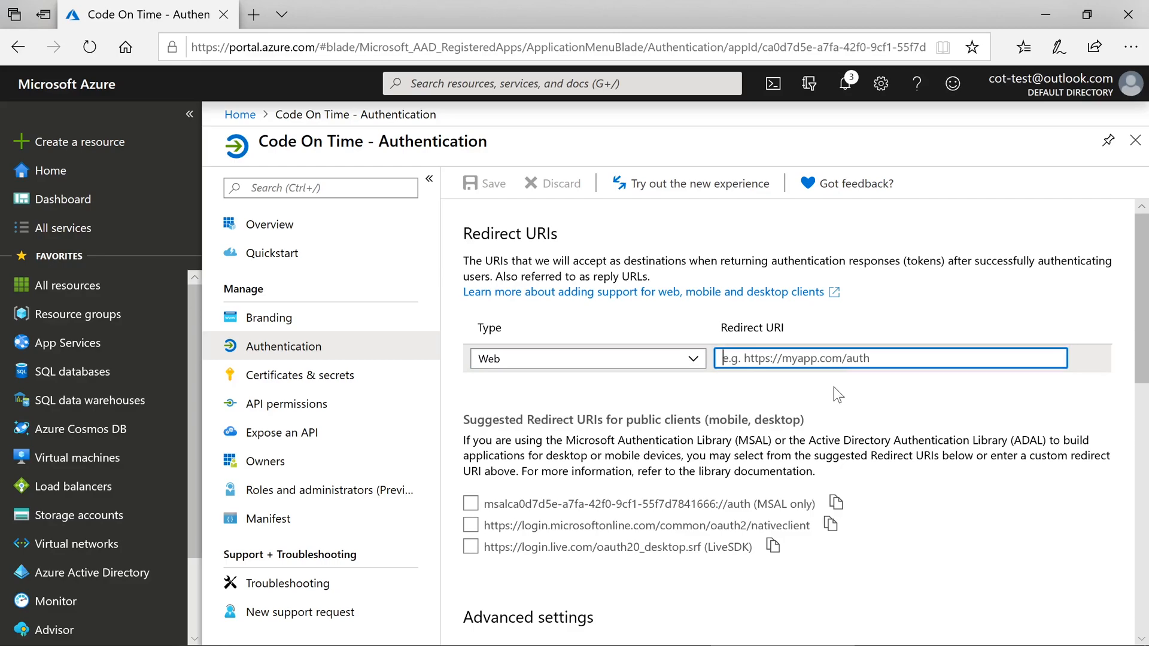
text(https://codeontime.com/publish/azure)
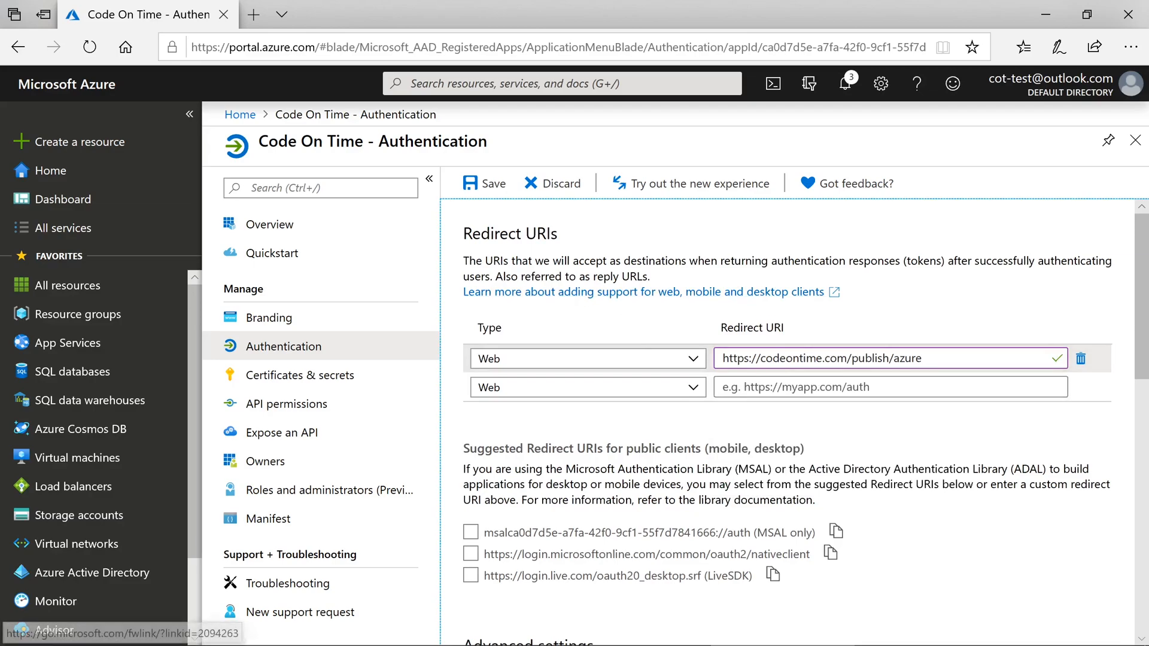
click(483, 183)
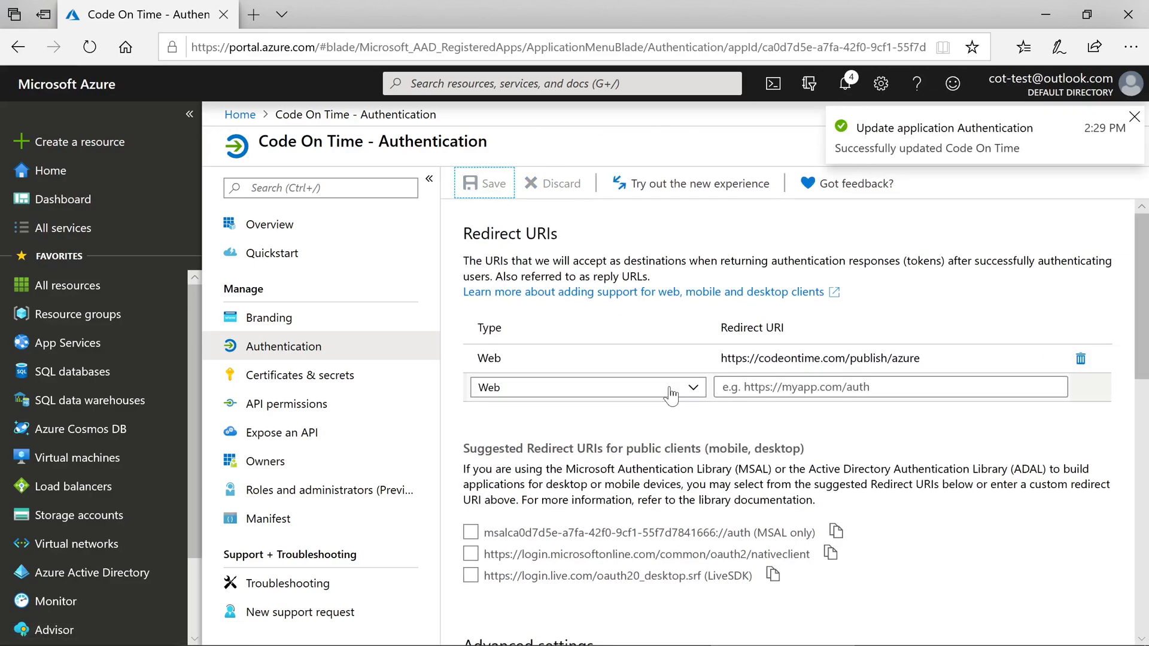
mouse_move(347, 277)
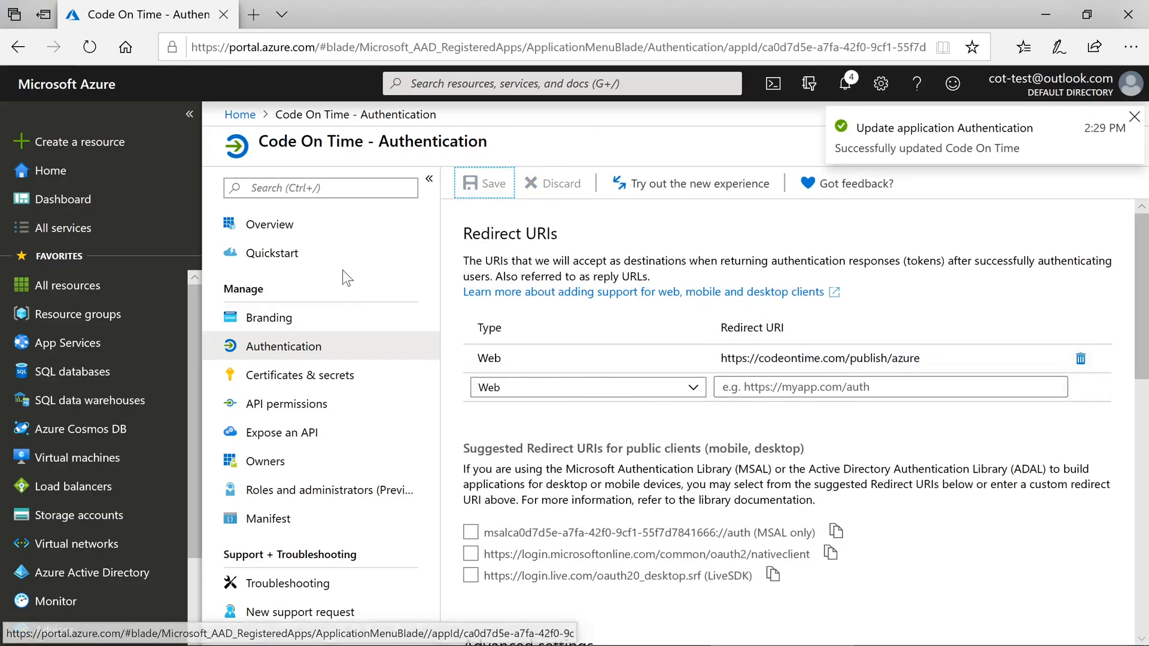
Copy the Application (client) ID from the registration's Overview page.
click(269, 224)
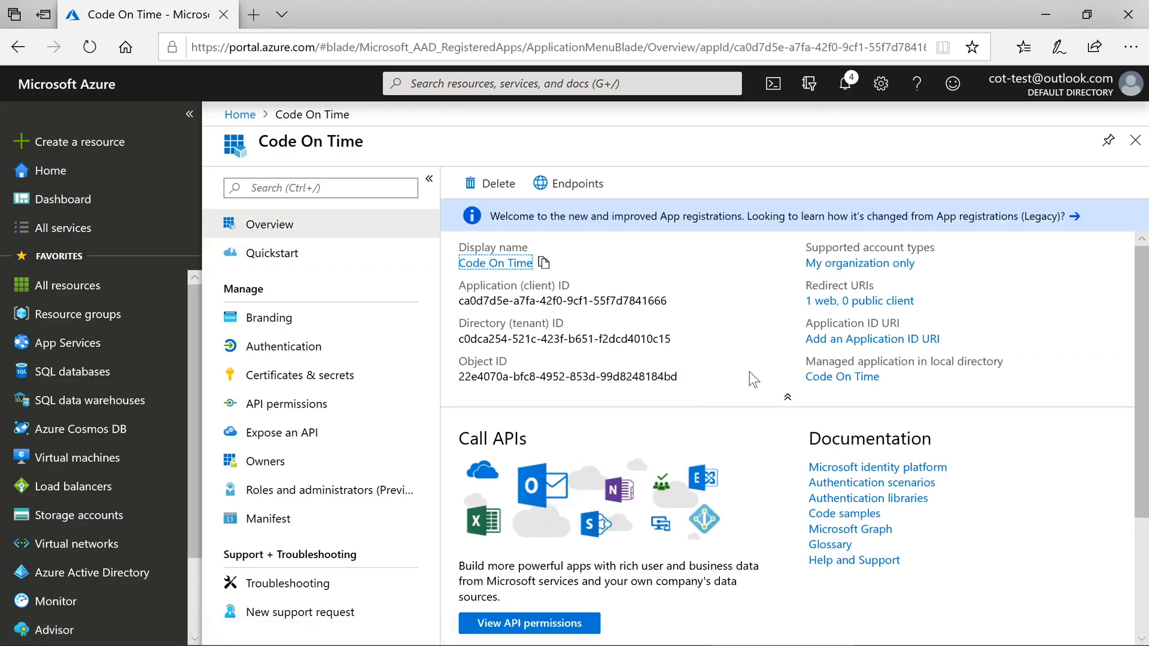
click(563, 293)
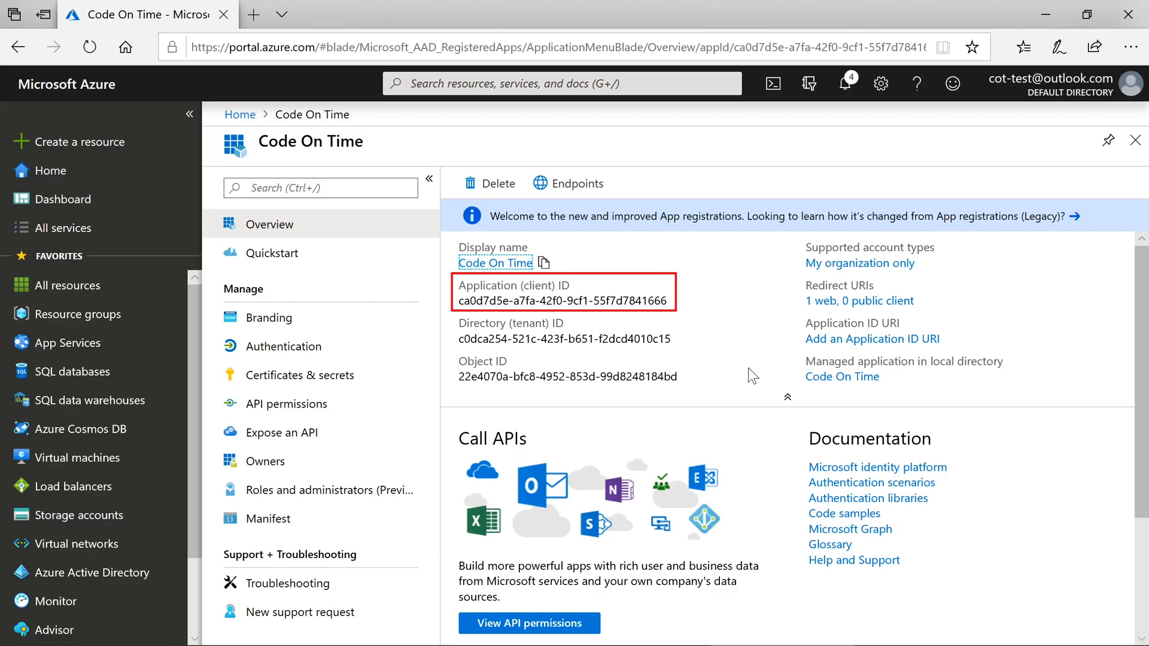
click(676, 302)
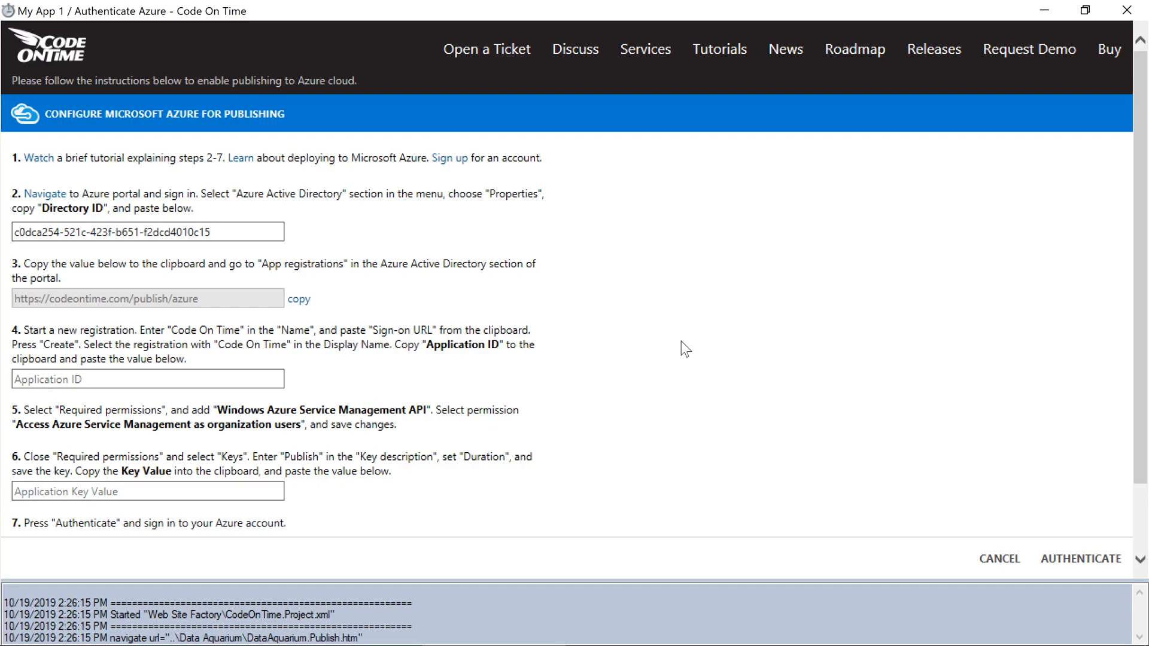
Enter Application ID ca0d7d5e-a7fa-42f0-9cf1-55f7d7841666 in the publishing form.
click(145, 379)
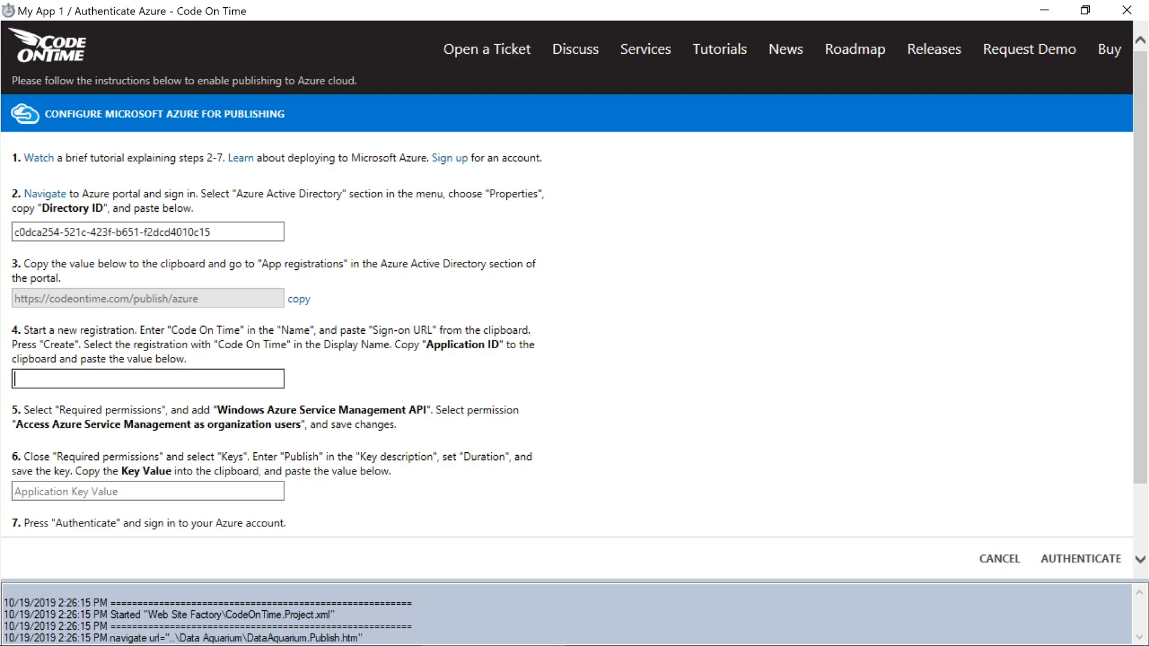
text(ca0d7d5e-a7fa-42f0-9cf1-55f7d7841666)
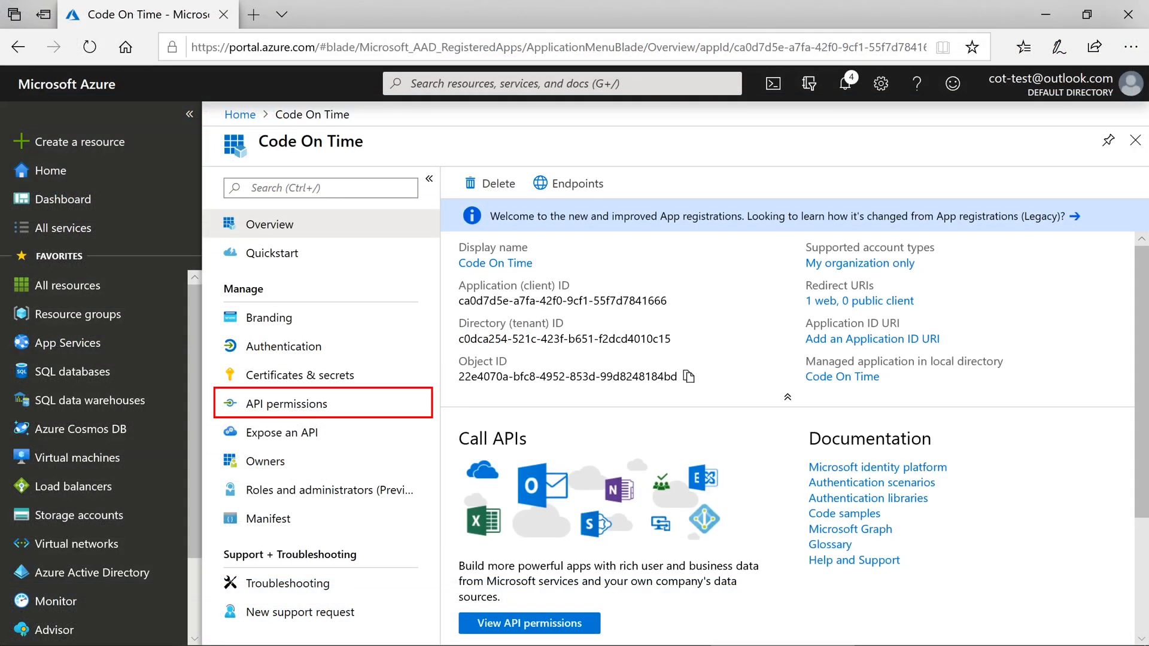
Add the delegated Azure Service Management user_impersonation permission under API permissions.
click(286, 403)
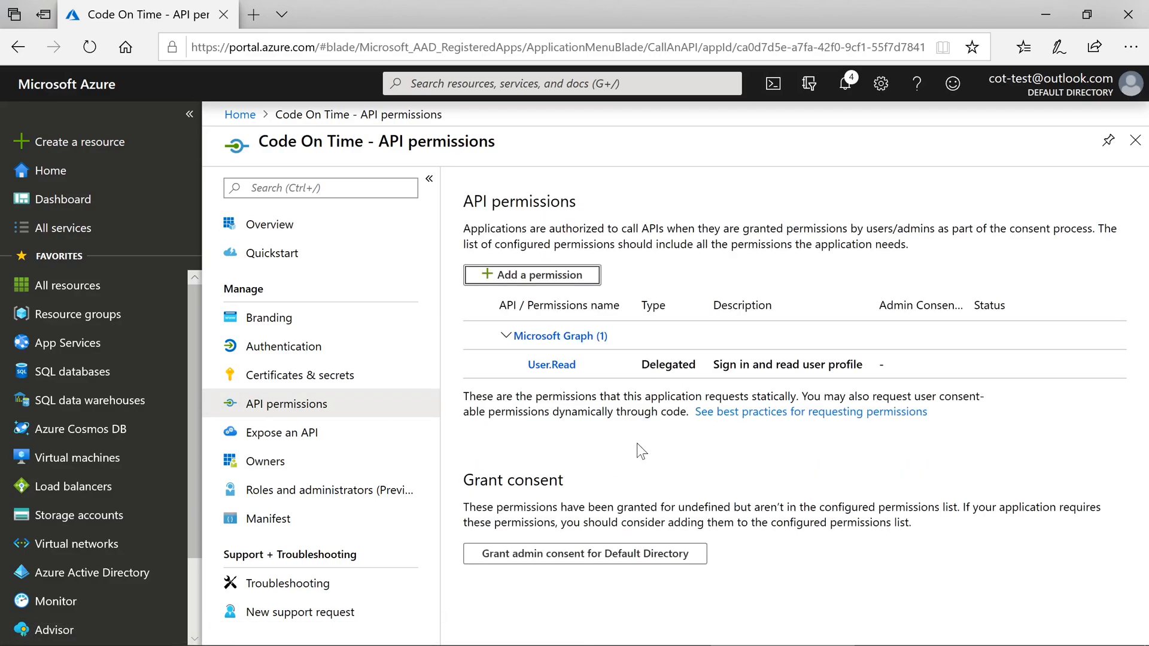
mouse_move(597, 369)
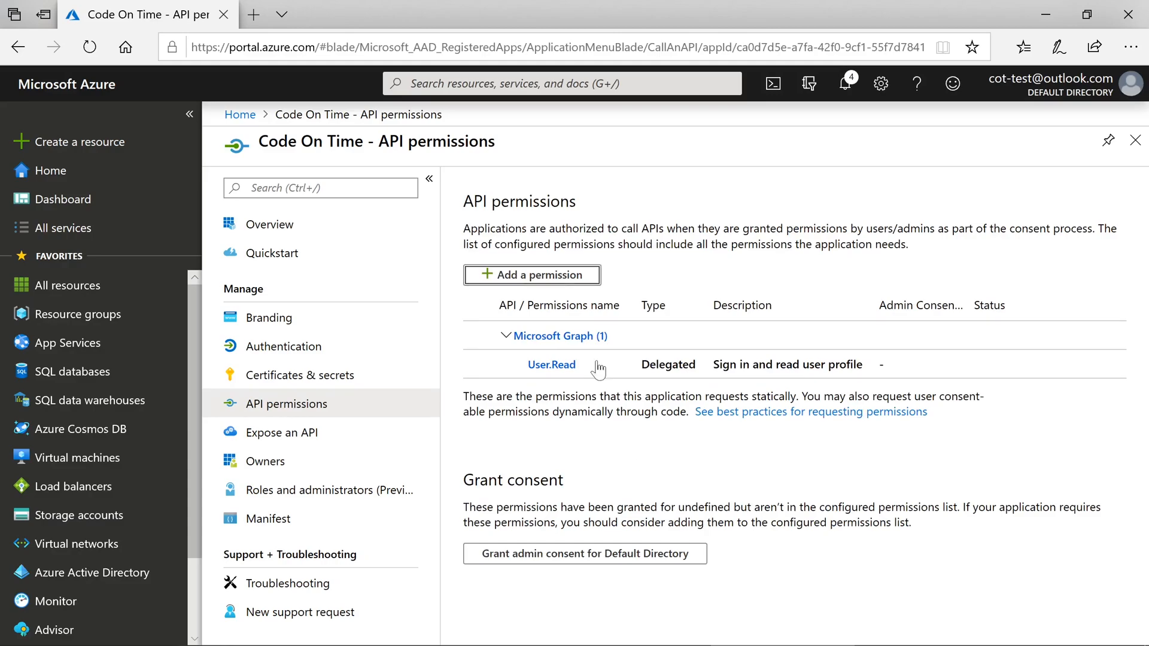
click(531, 274)
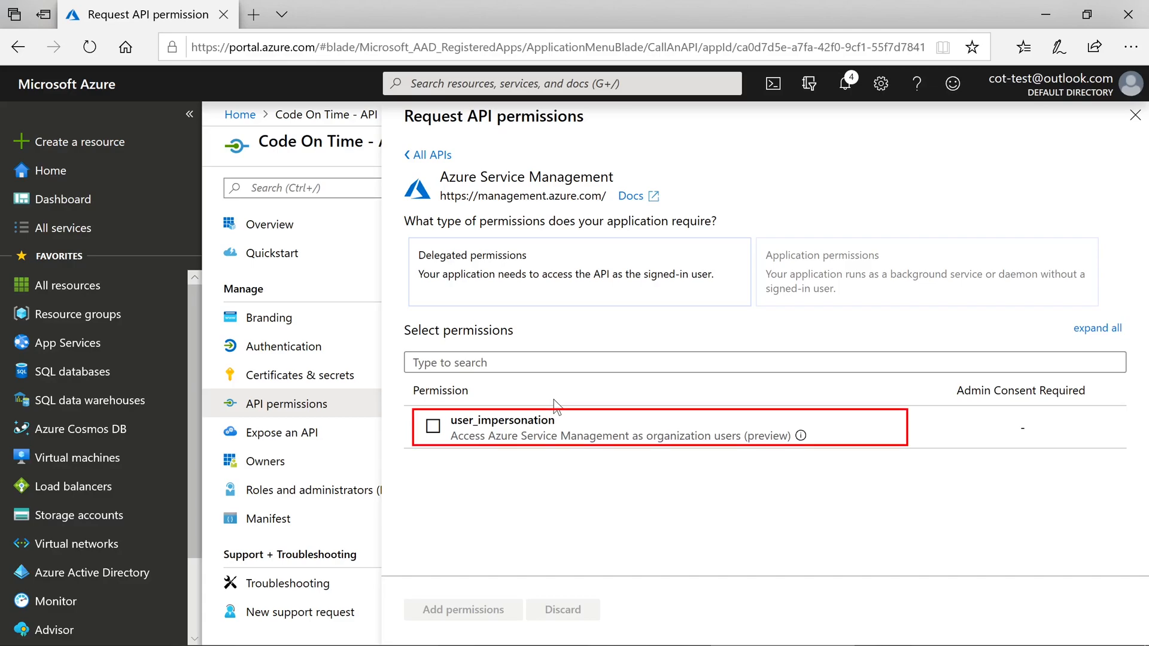
mouse_move(579, 401)
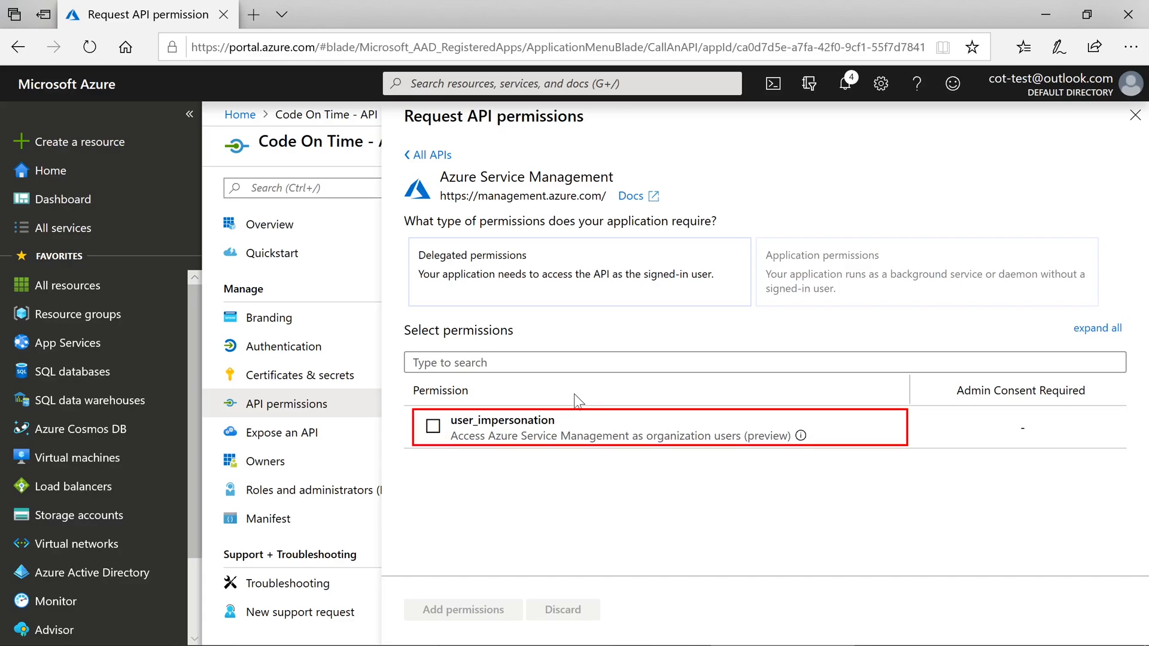
click(434, 426)
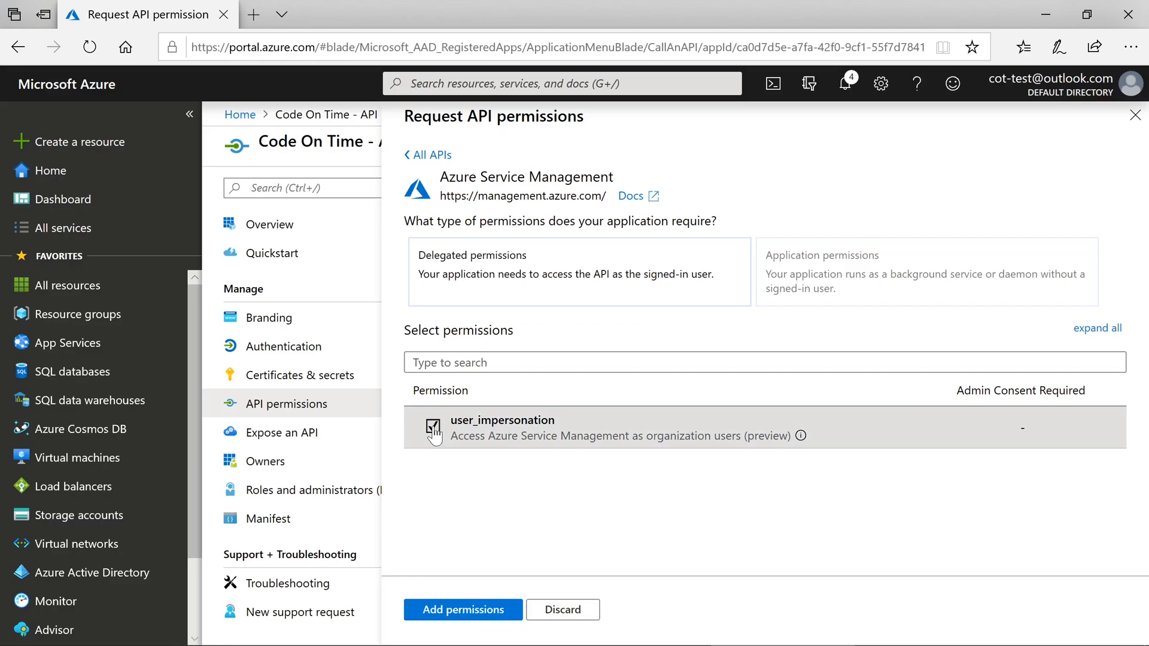
click(462, 609)
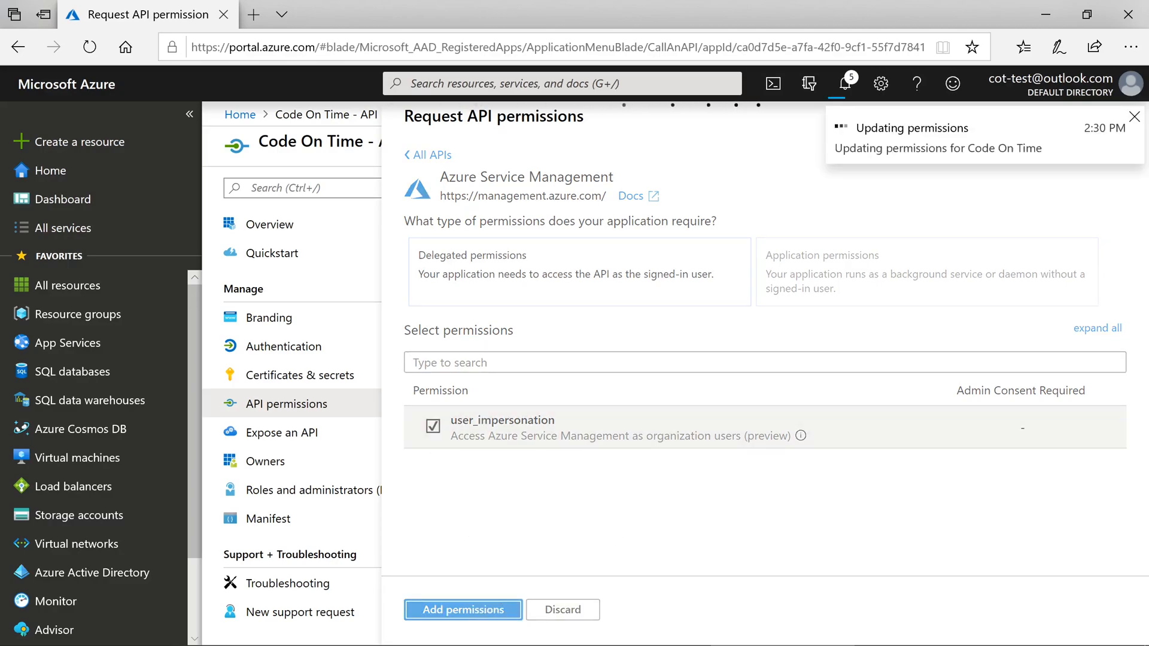
click(462, 609)
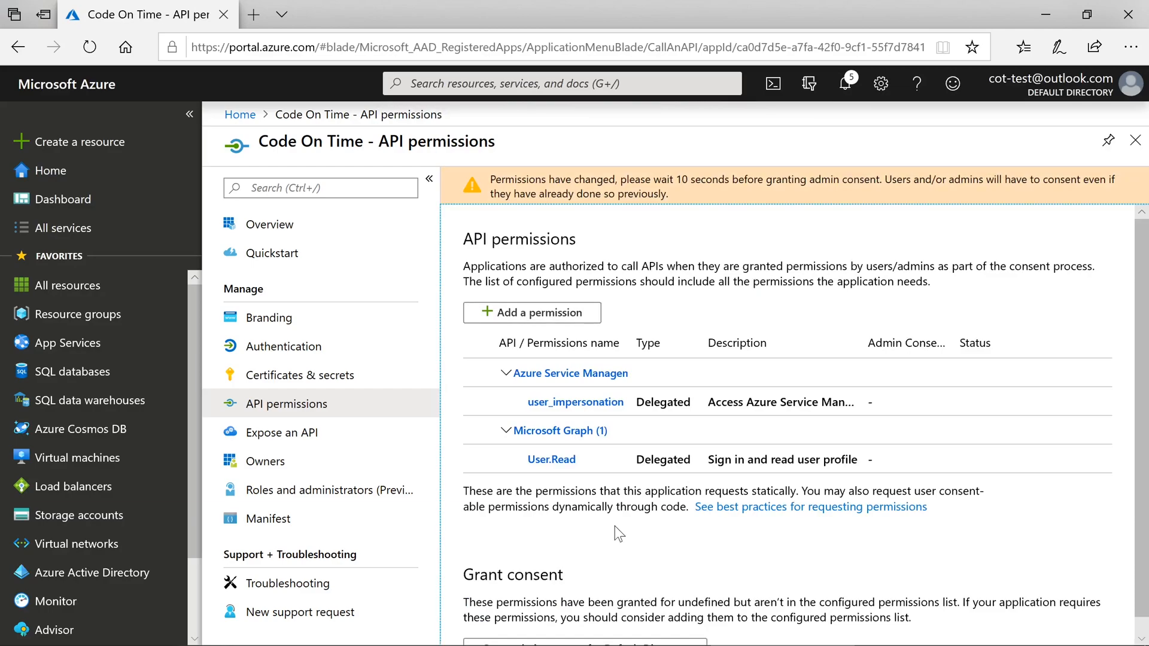
mouse_move(300, 375)
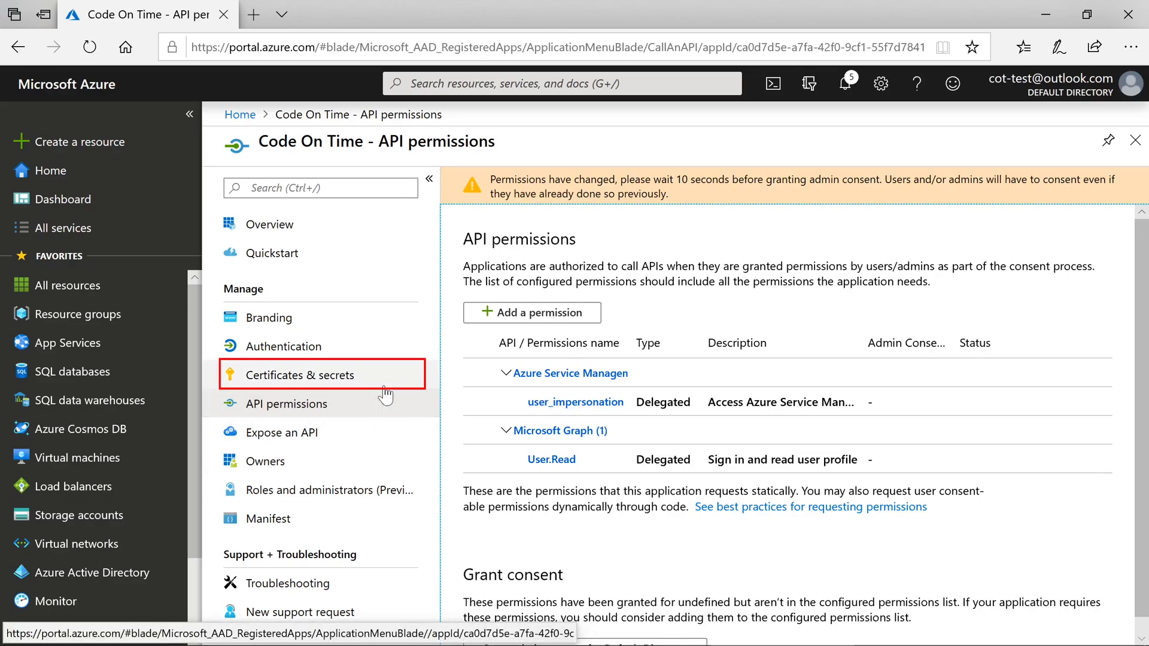
click(299, 375)
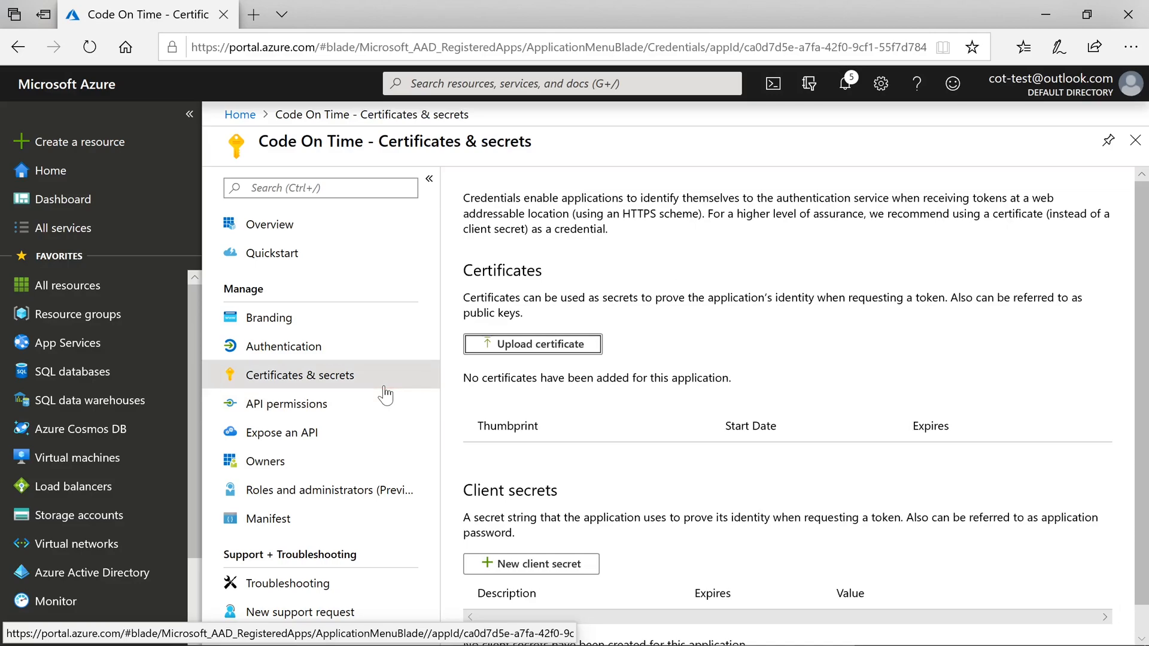
Create a client secret named Publish and copy its value.
scroll(down, 3)
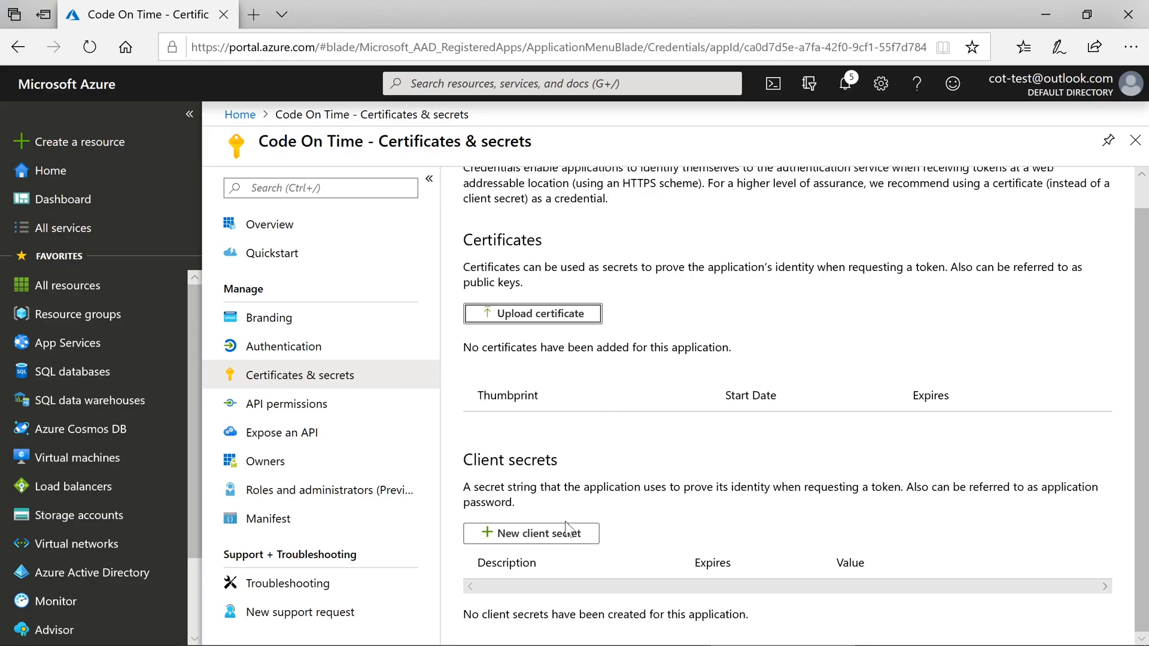
click(531, 533)
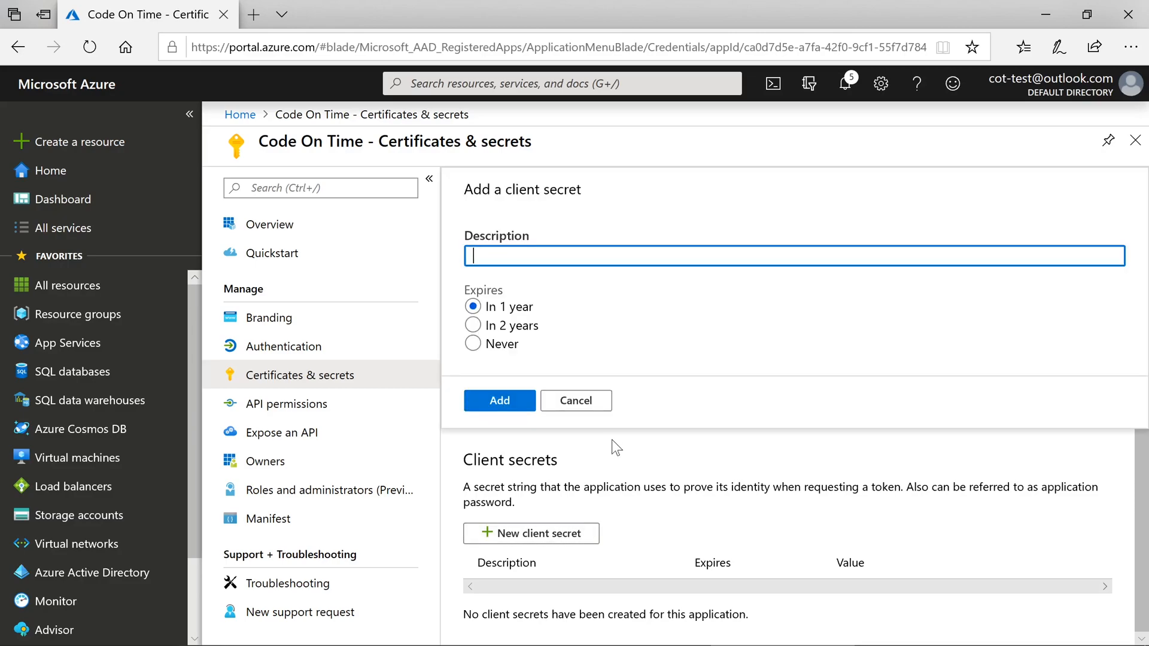
text(Publish)
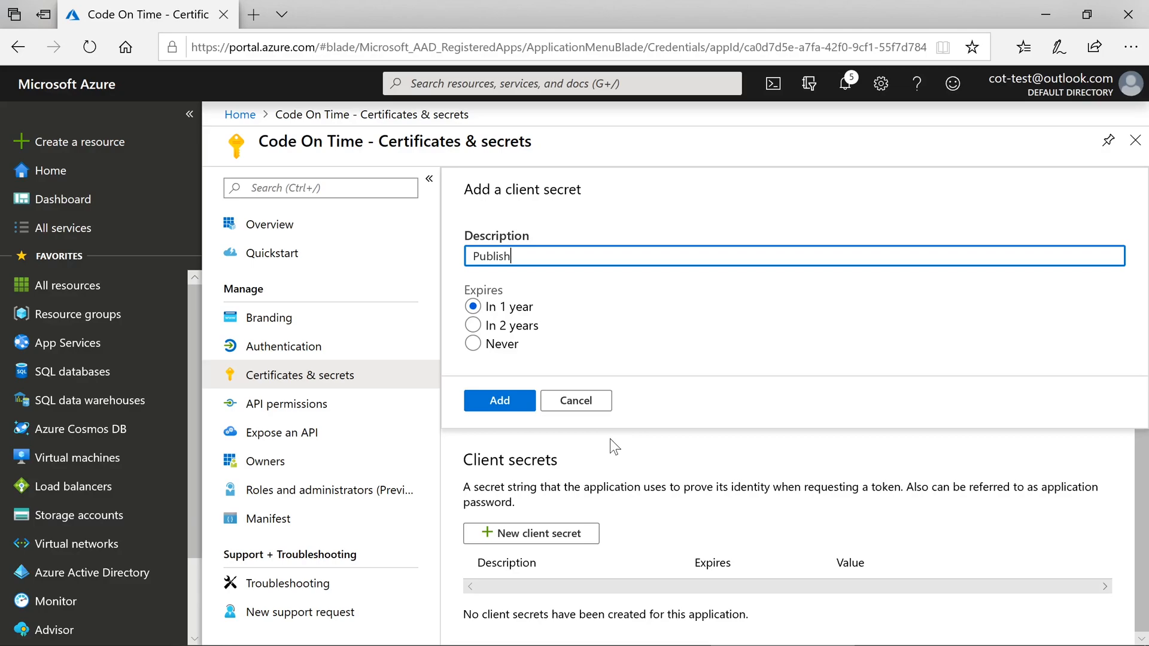
click(498, 400)
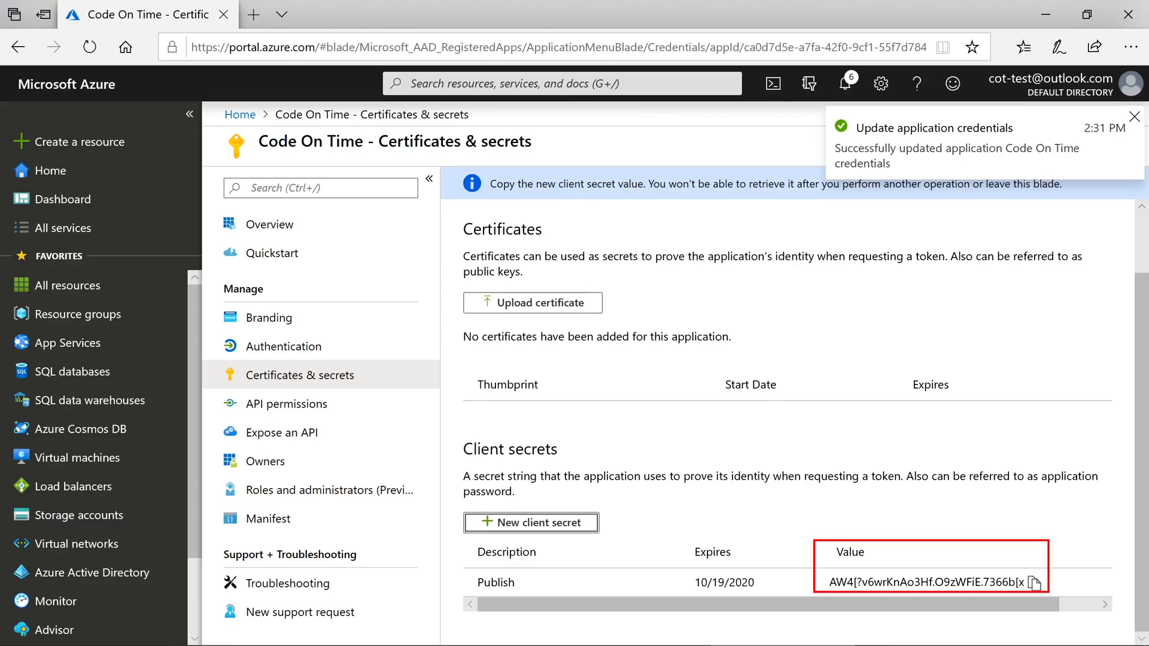
click(1034, 584)
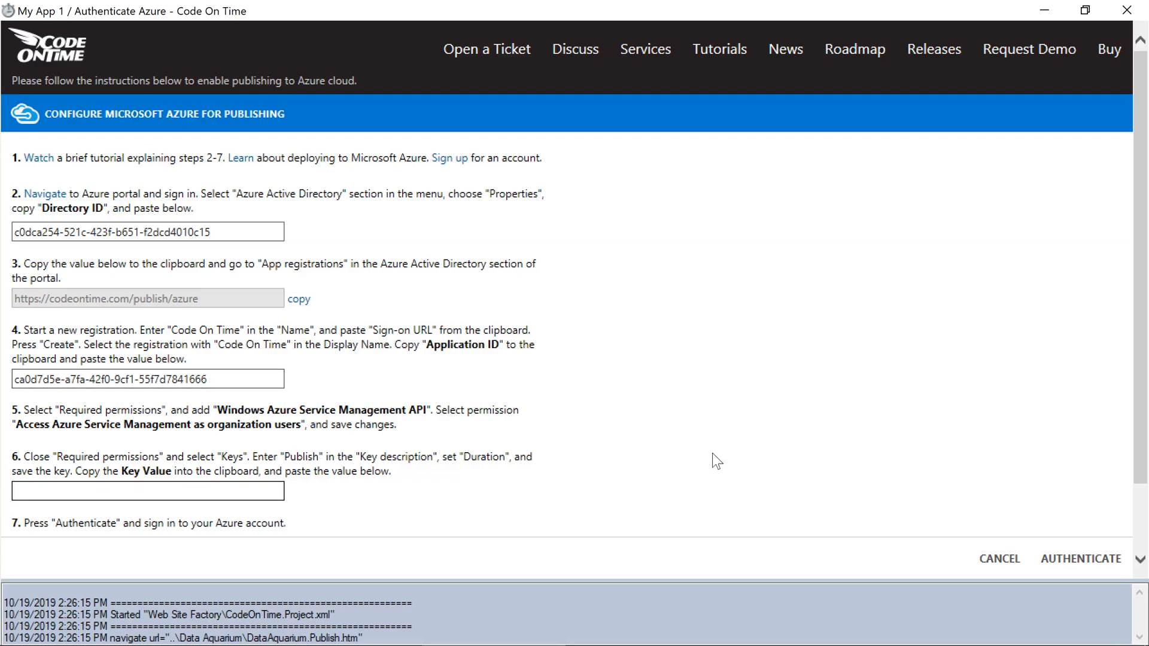
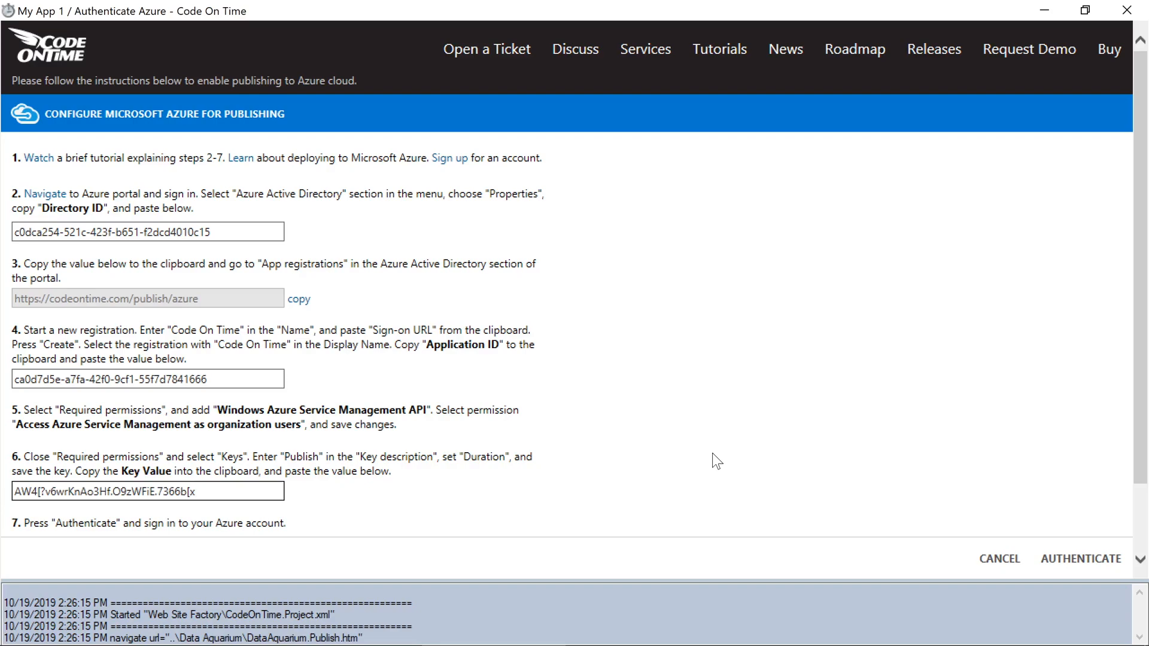
Supply the client secret key value and start Azure authentication.
click(1079, 559)
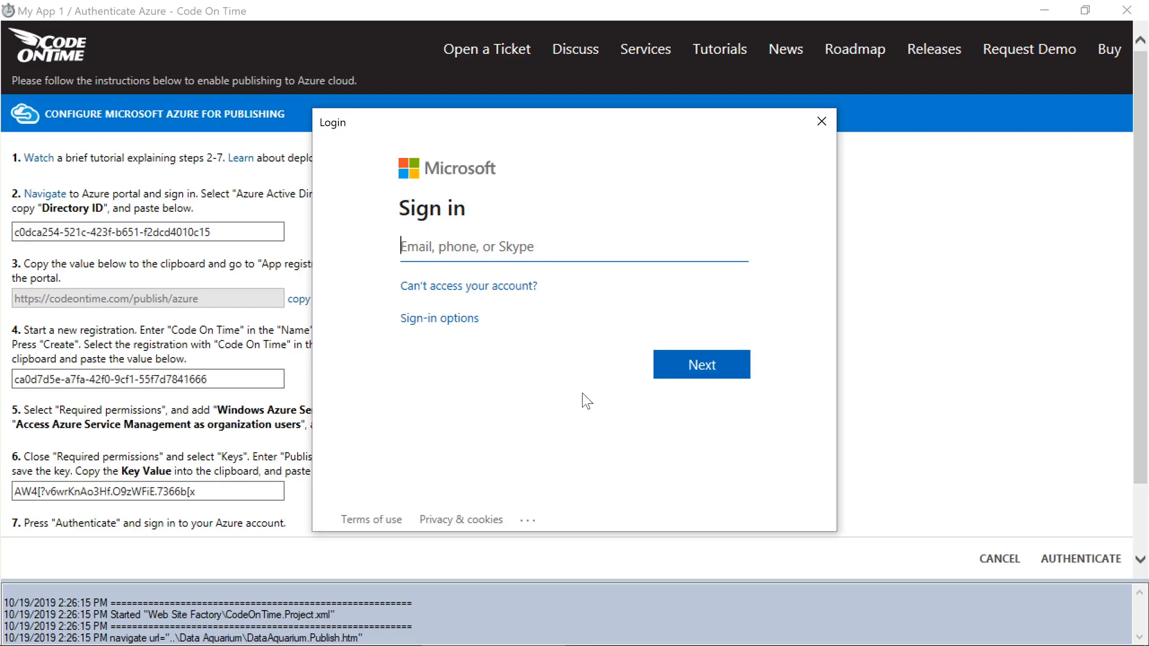
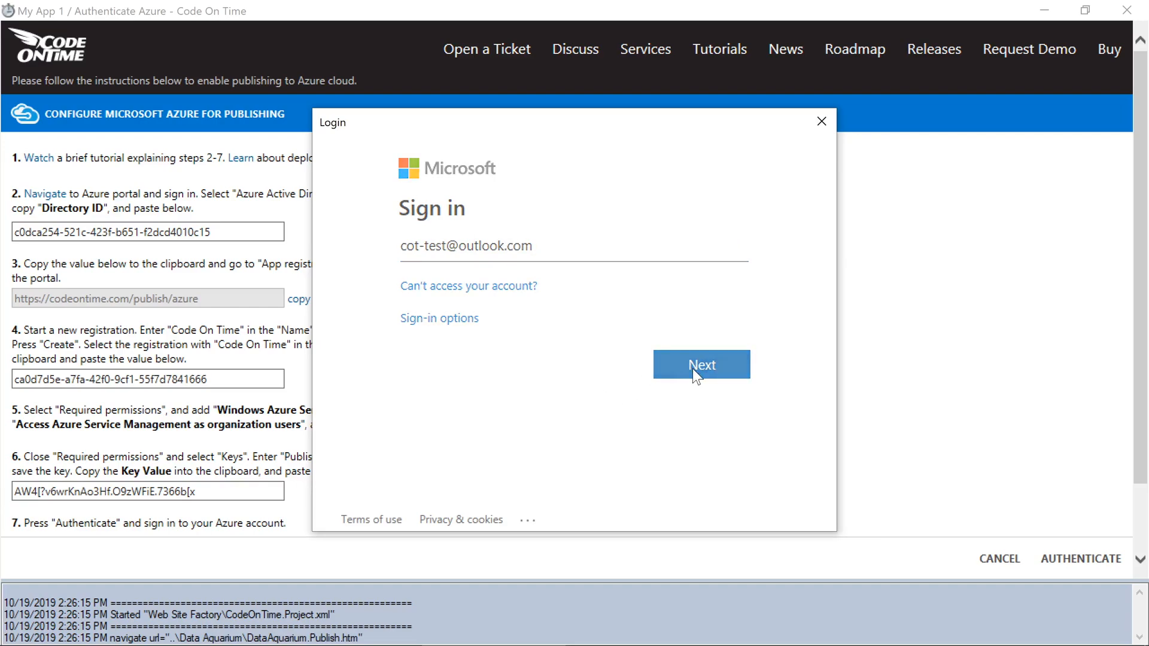
click(700, 363)
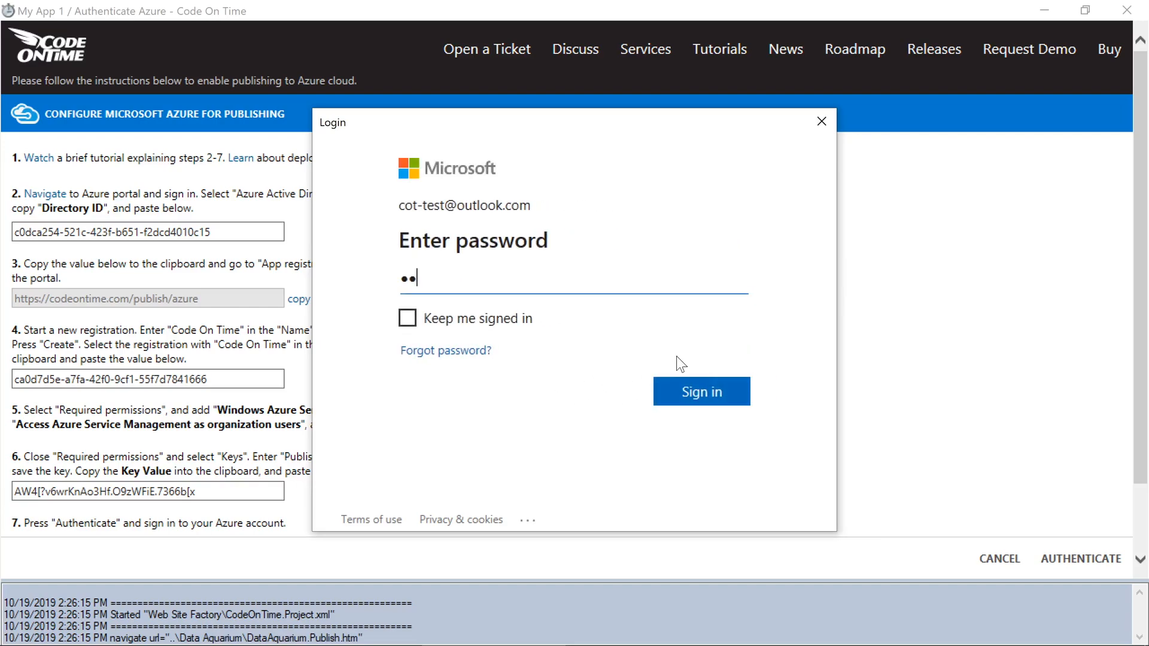
click(700, 390)
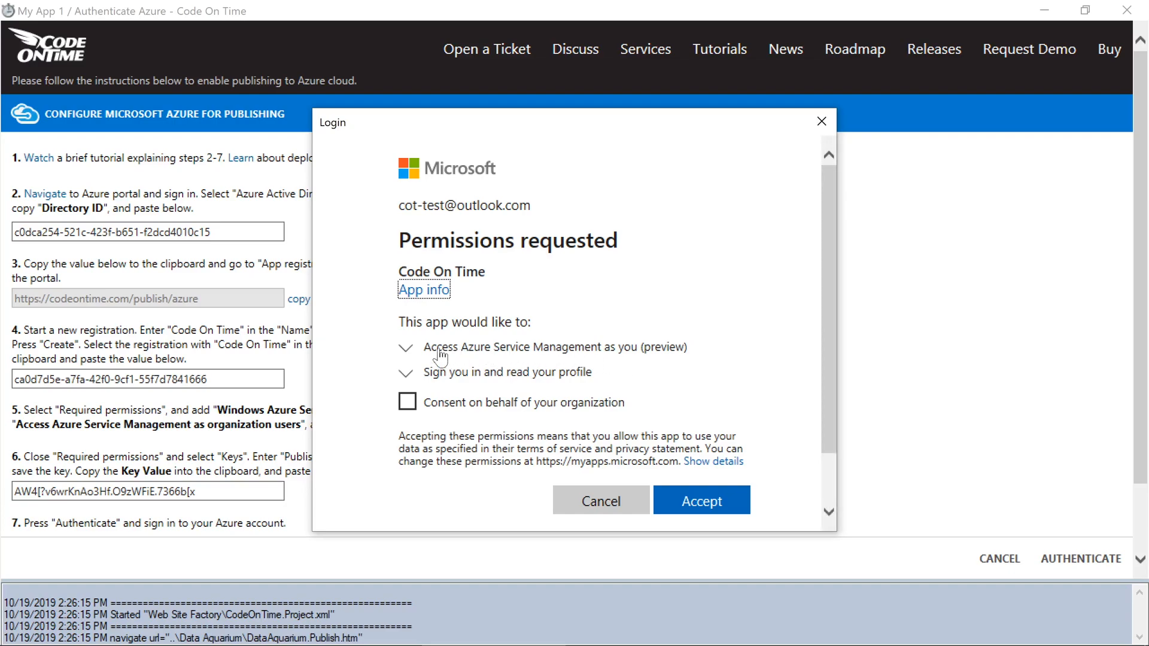
mouse_move(632, 389)
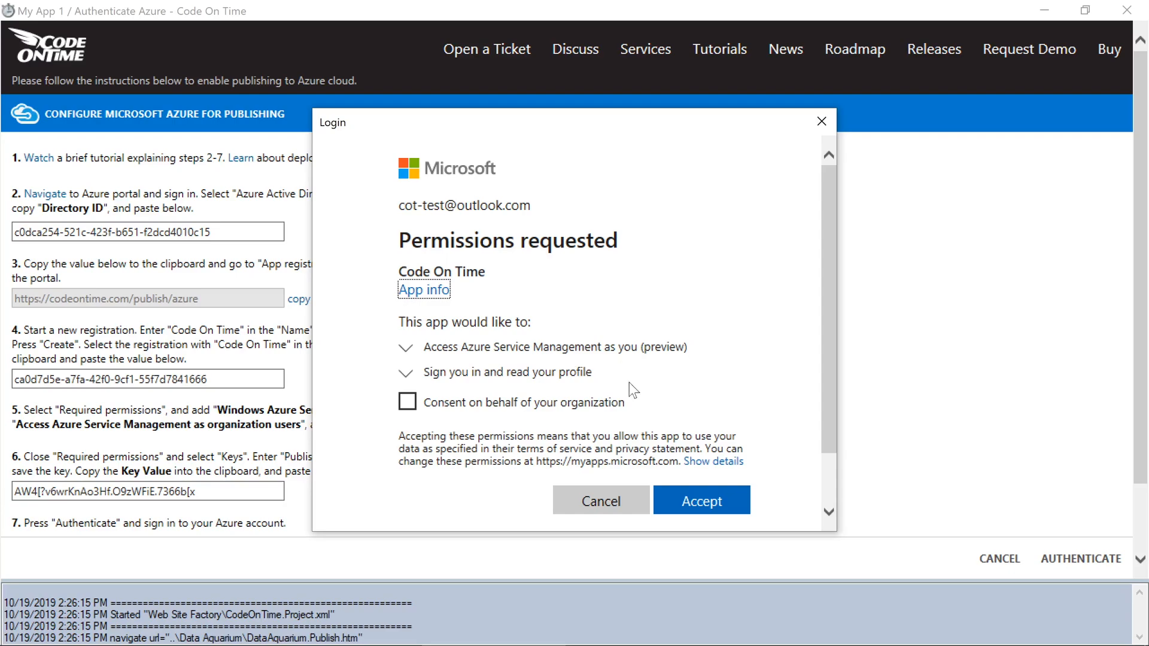
click(700, 501)
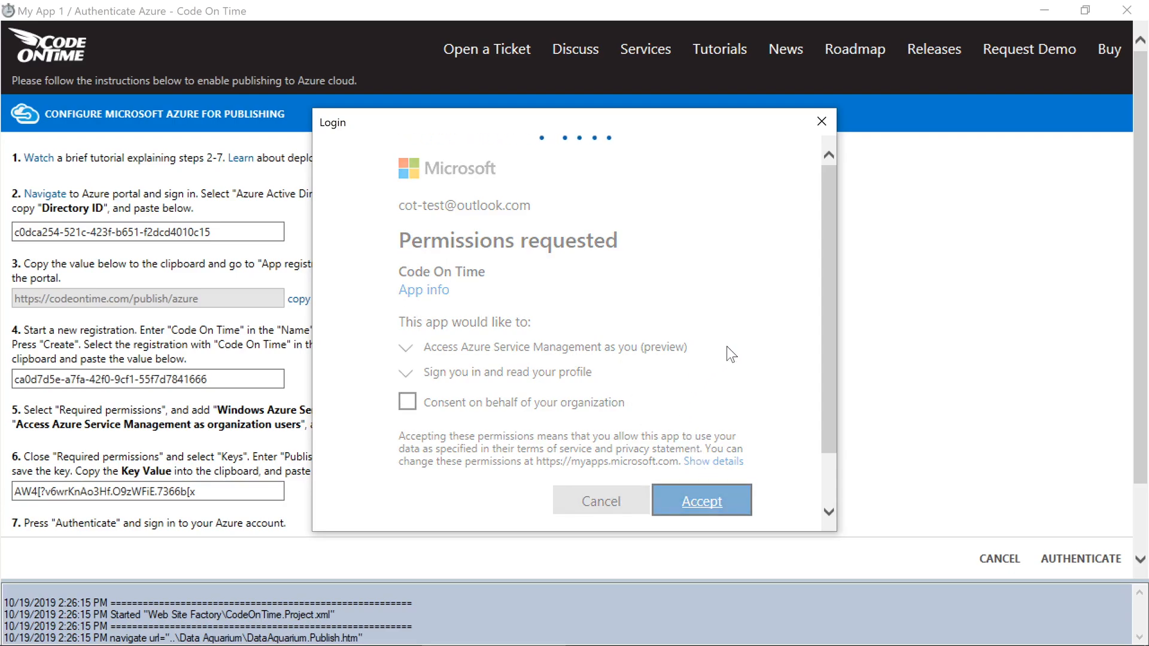
click(699, 500)
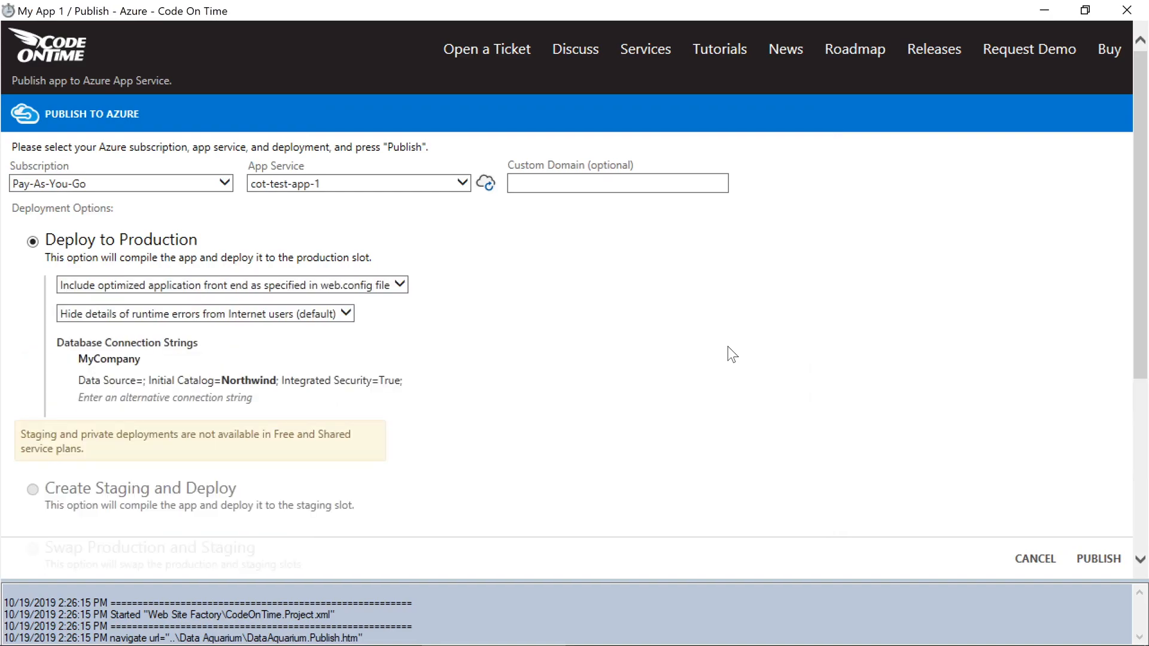
mouse_move(622, 337)
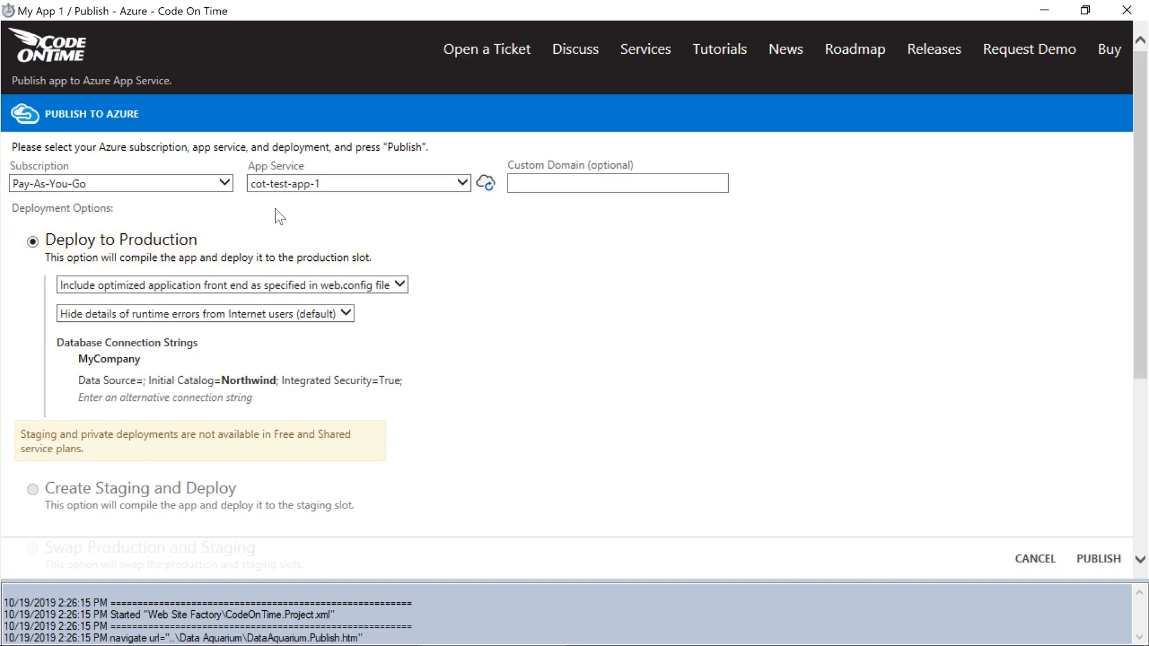
mouse_move(488, 240)
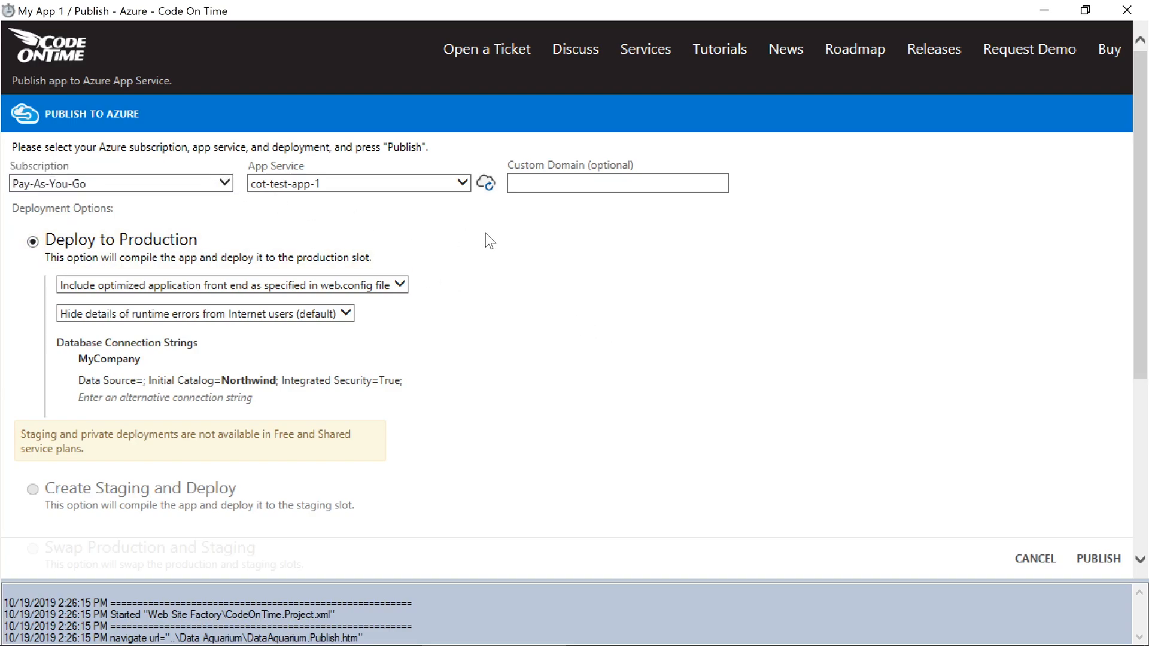
click(460, 182)
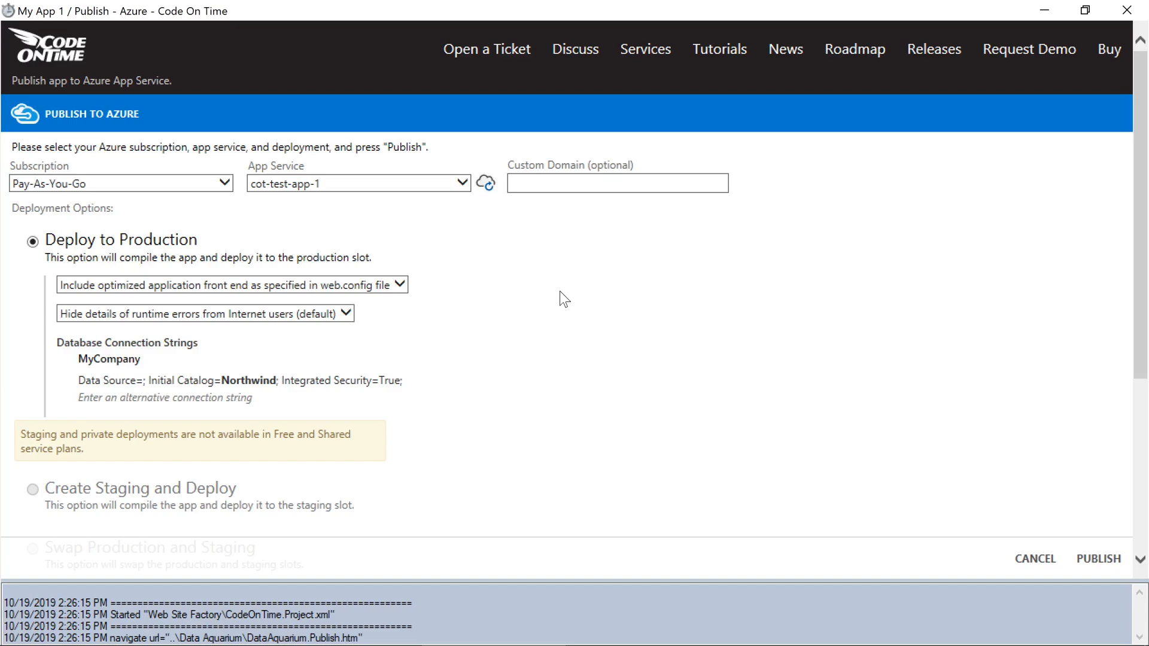
scroll(down, 3)
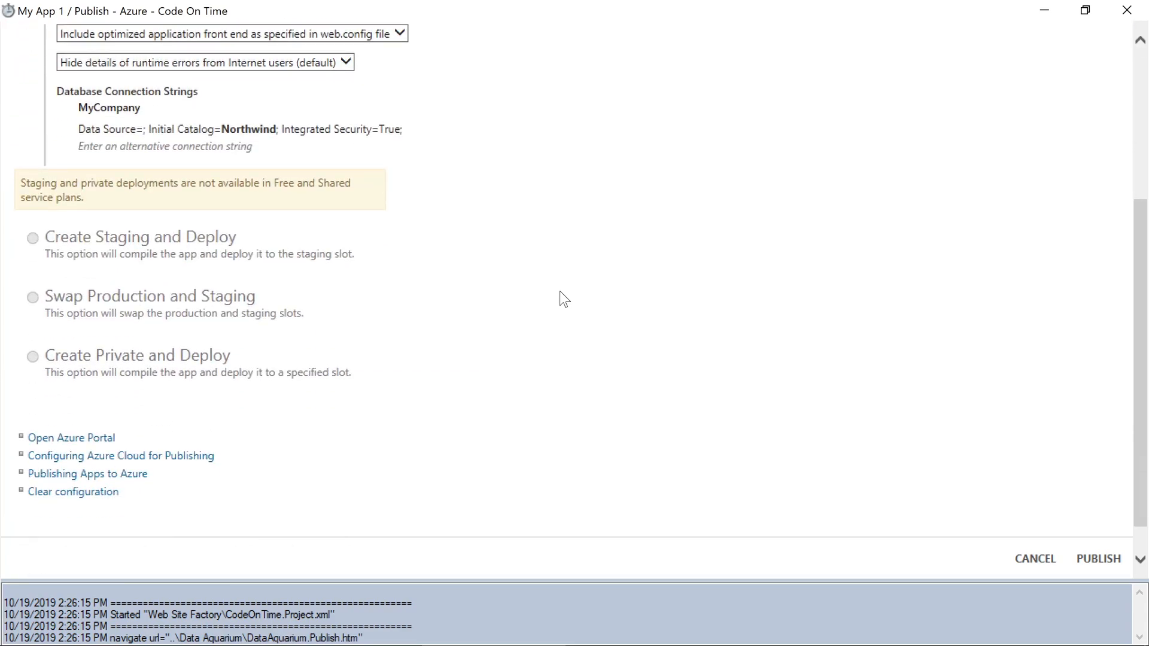
mouse_move(216, 238)
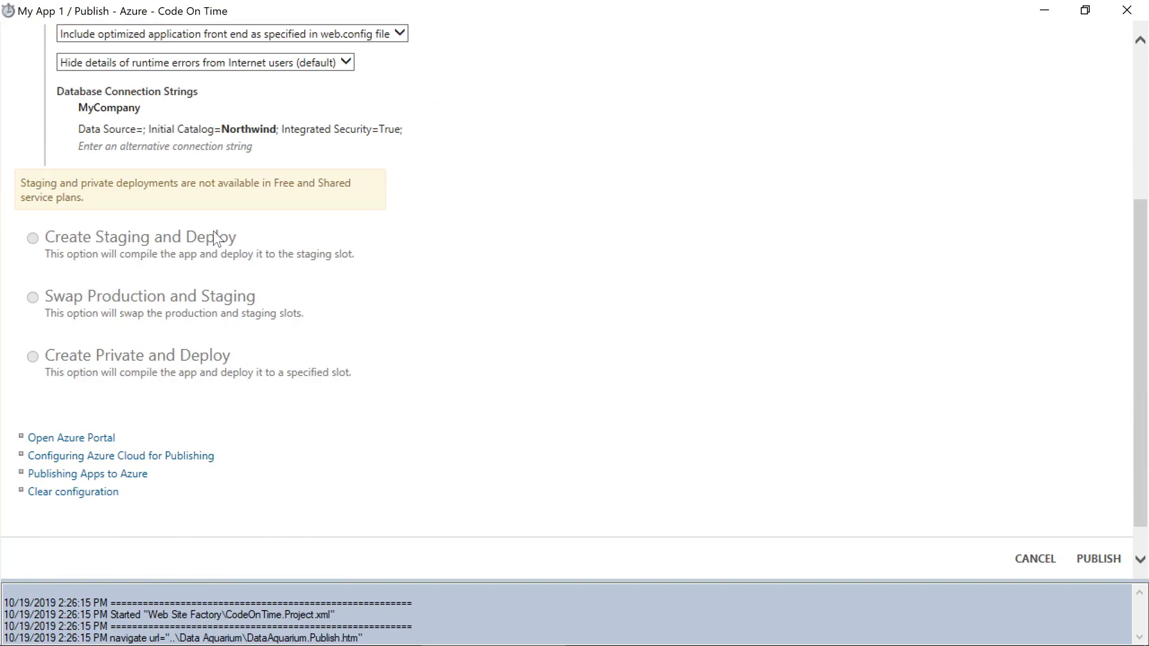
mouse_move(253, 307)
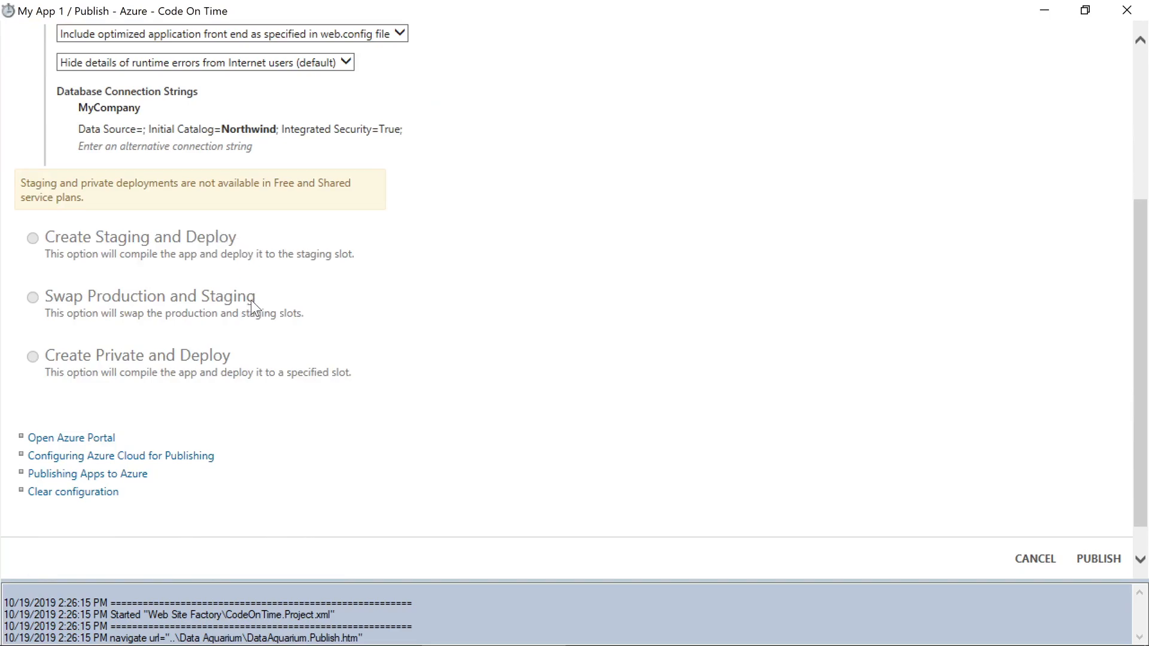
mouse_move(303, 365)
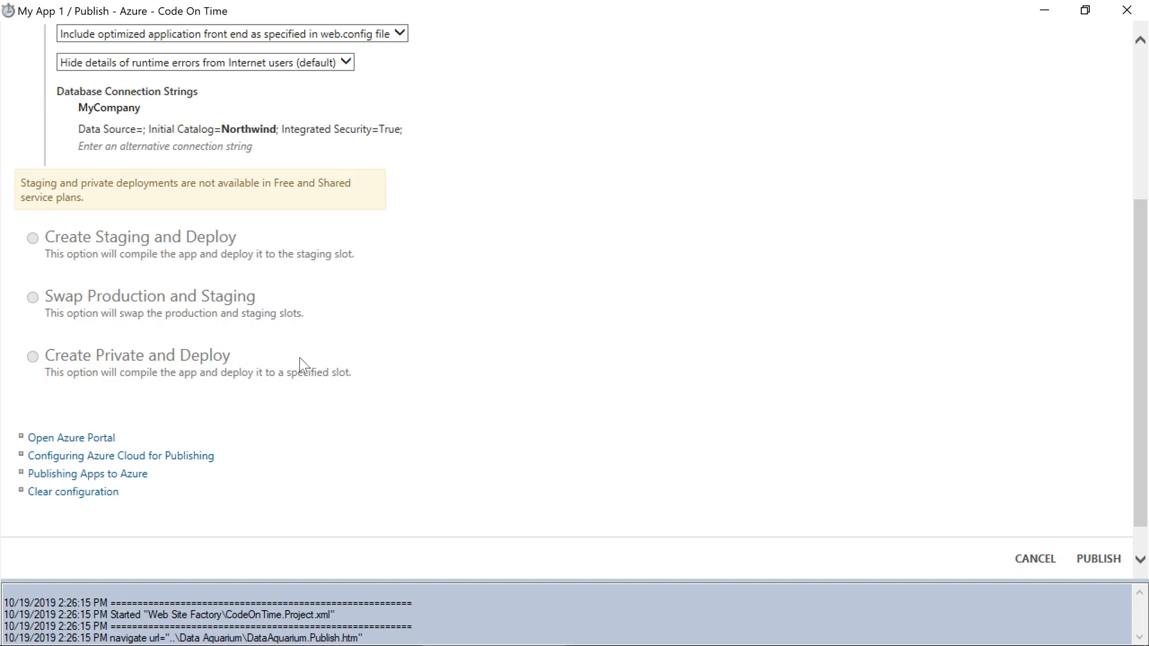
scroll(up, 3)
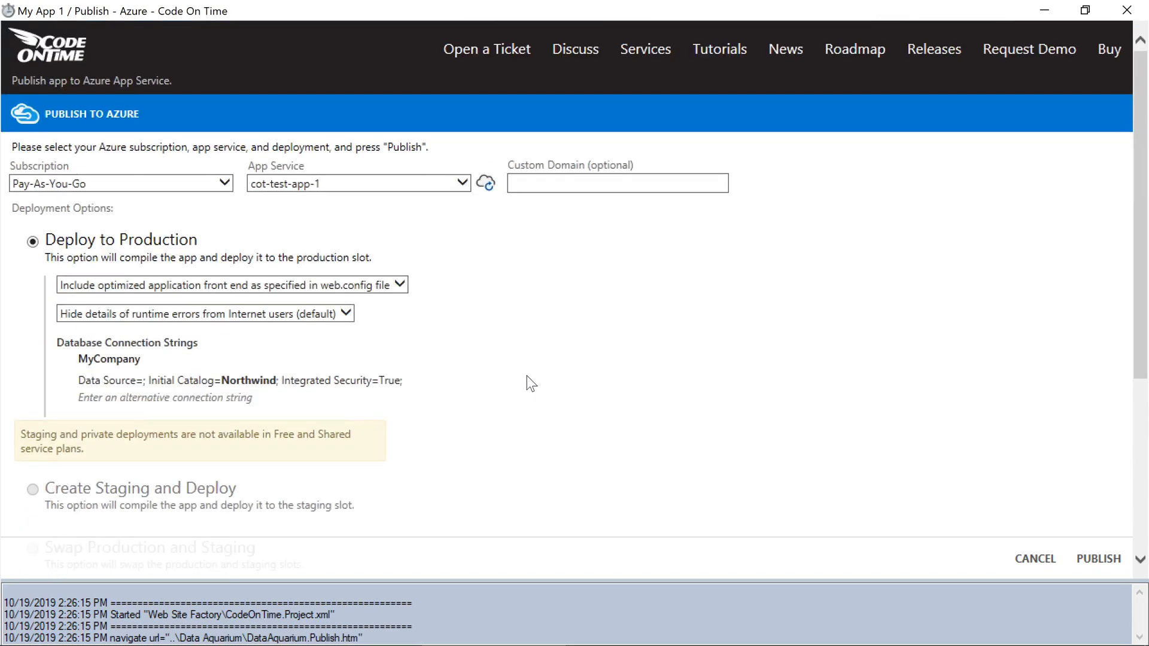